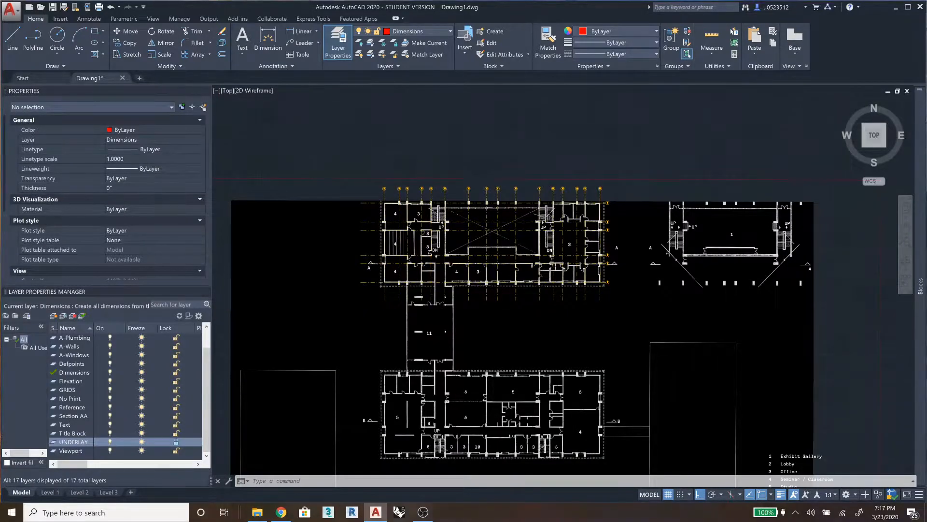
Start MOVE on the Section AA PDF underlay and pick its base point.
scroll("up", 3)
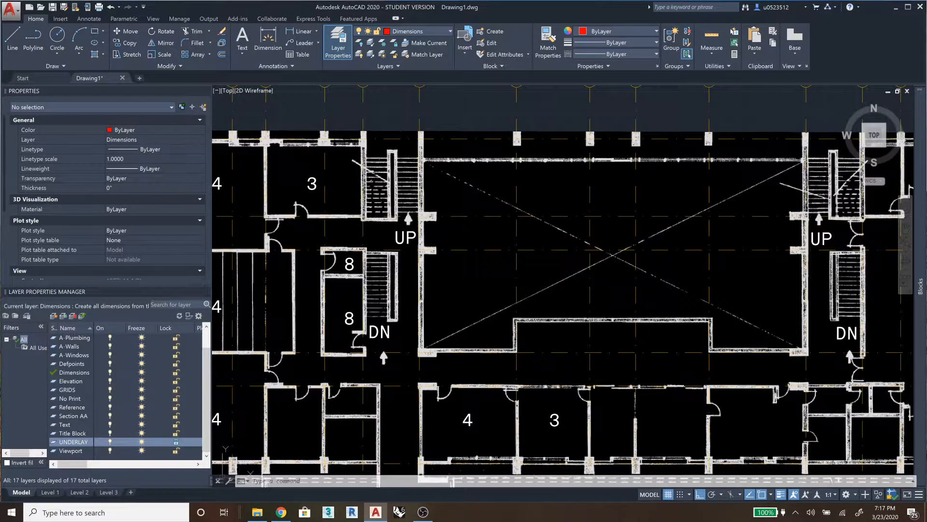
scroll("down", 3)
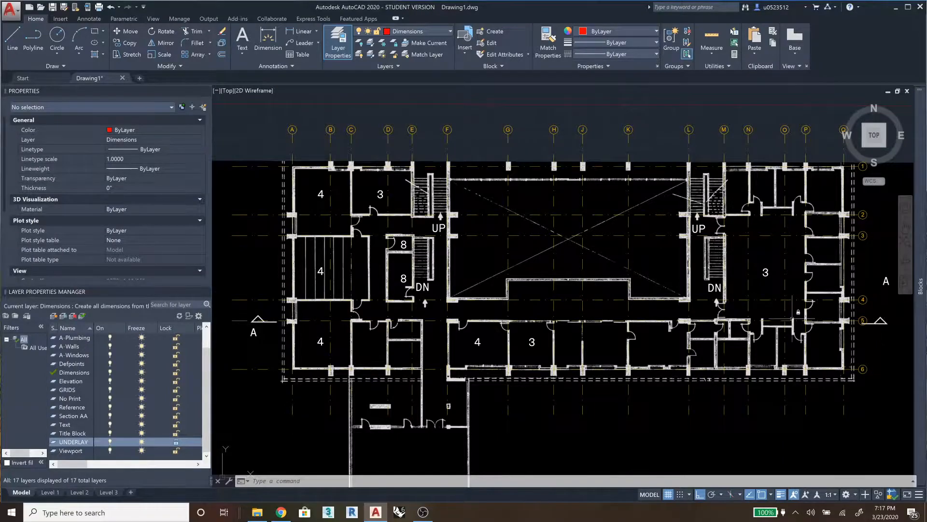
mouse_move(441, 312)
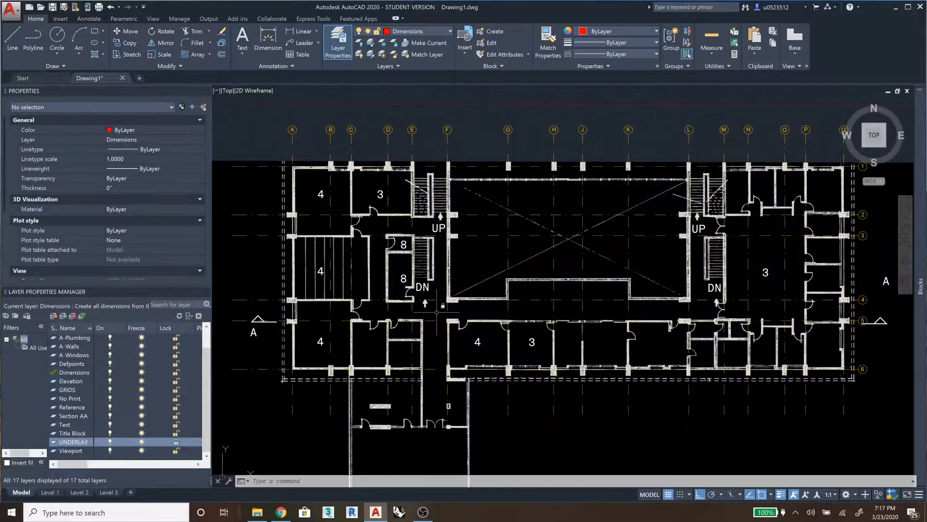
scroll("down", 3)
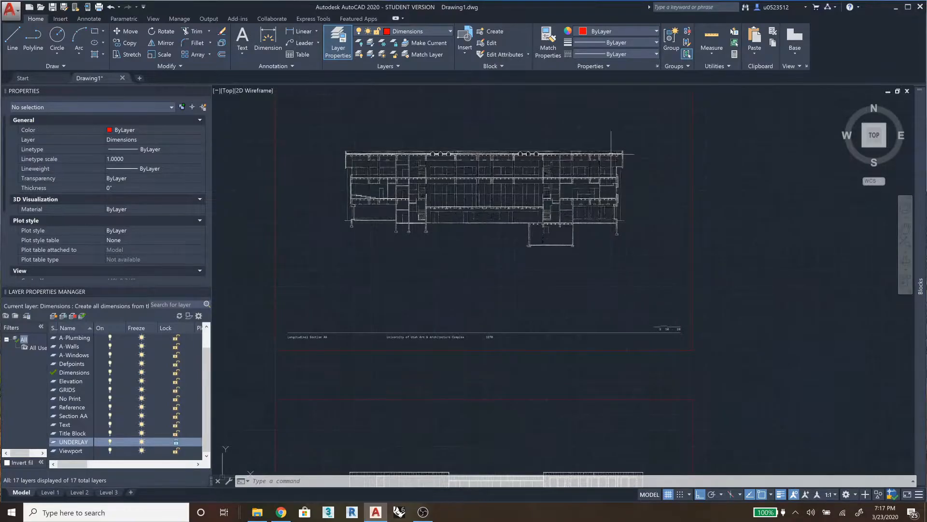
mouse_move(625, 144)
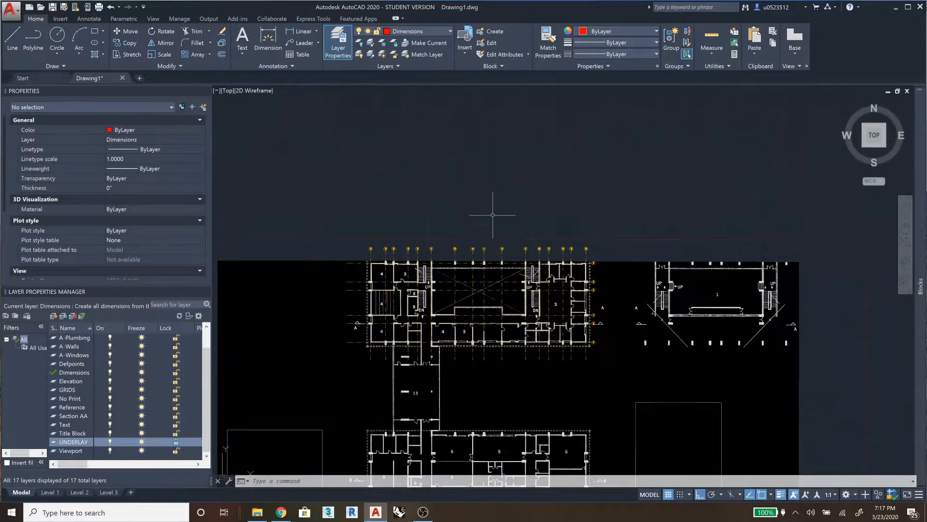
mouse_move(489, 213)
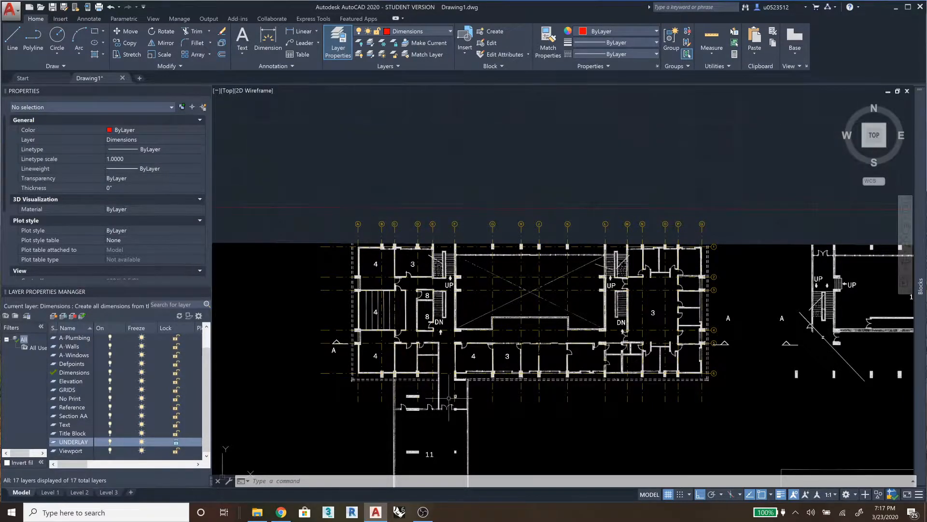
mouse_move(290, 348)
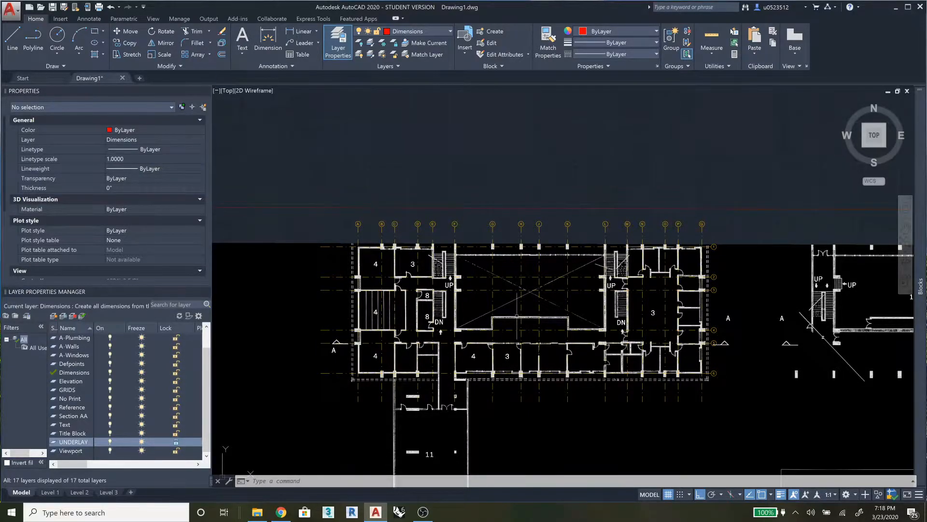
mouse_move(539, 179)
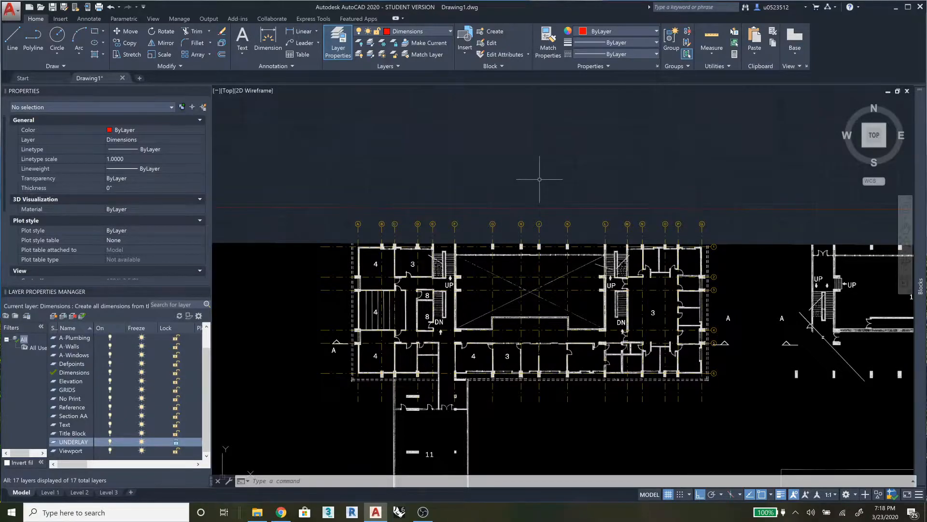
mouse_move(542, 176)
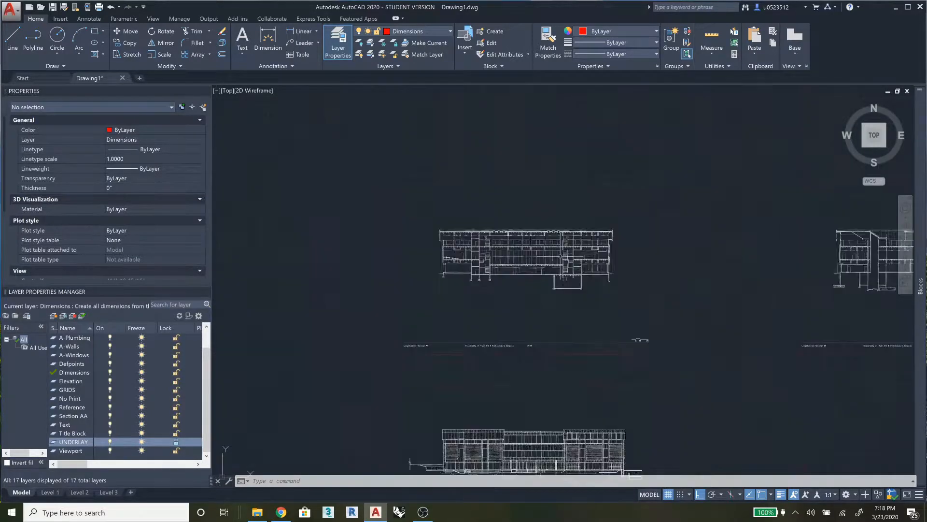
left_click(525, 255)
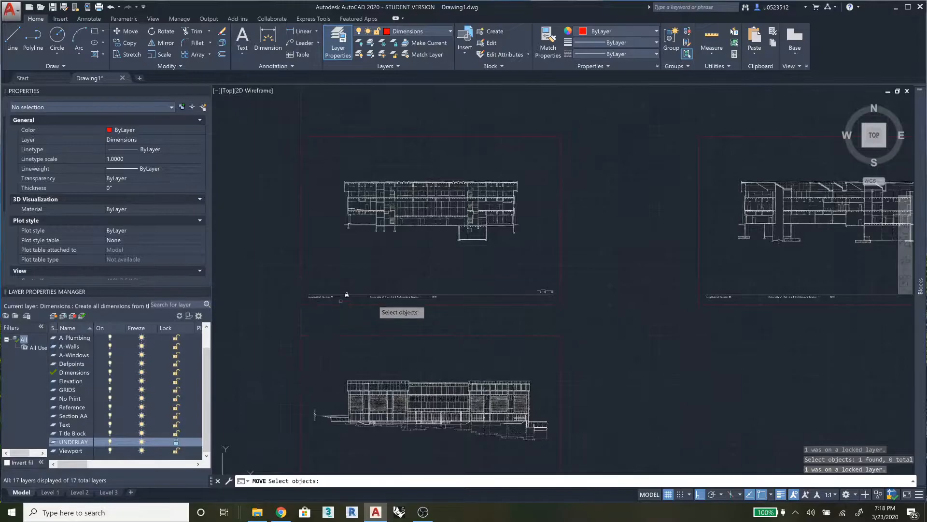
mouse_move(535, 305)
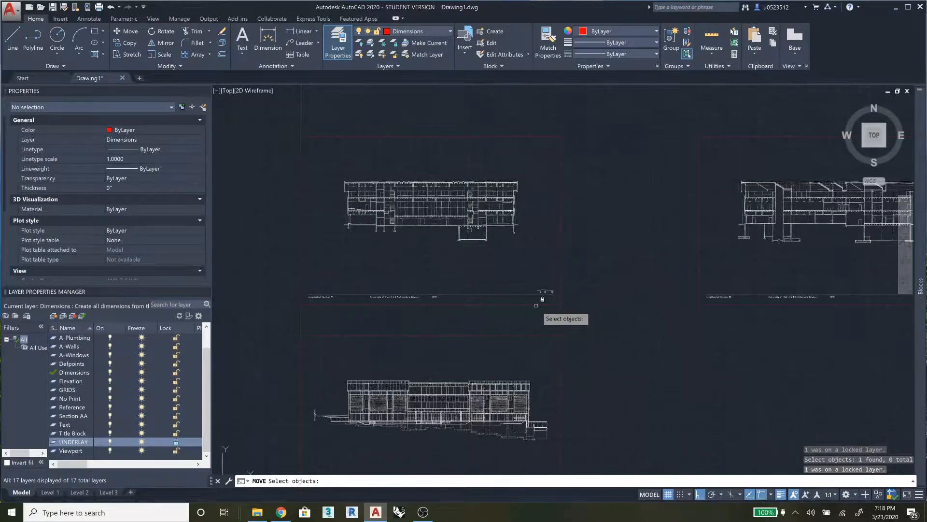
left_click(430, 207)
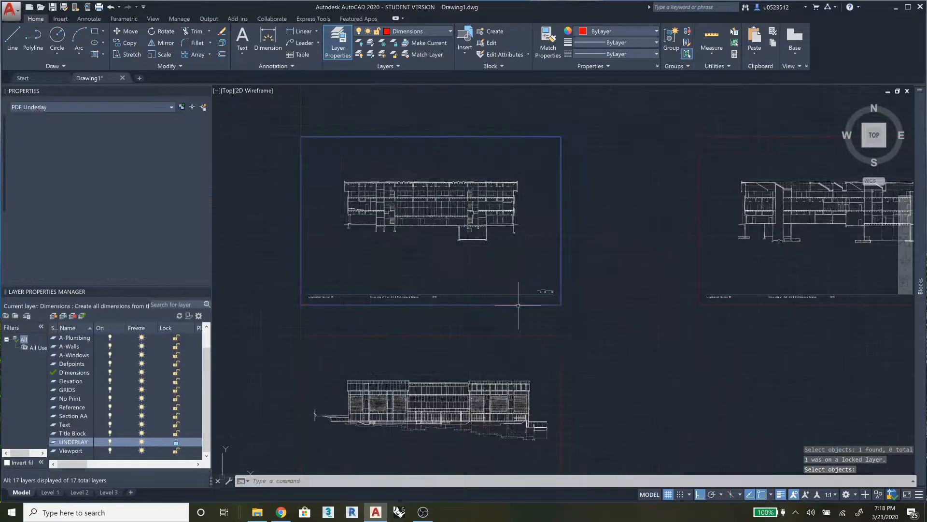
left_click(431, 220)
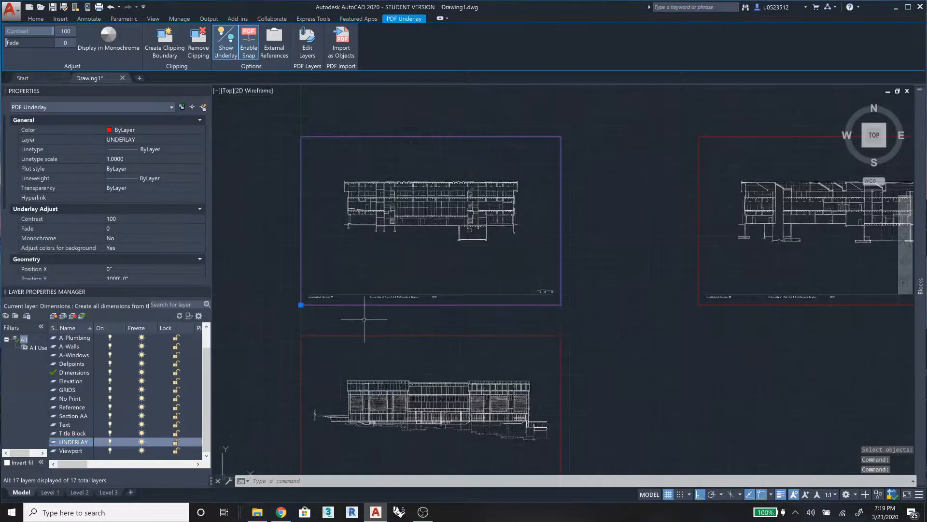
left_click(35, 18)
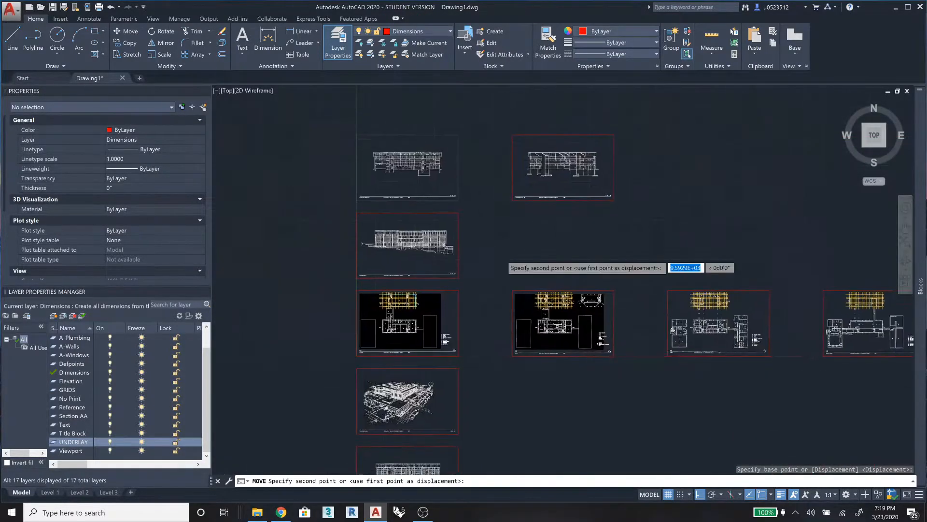
mouse_move(524, 306)
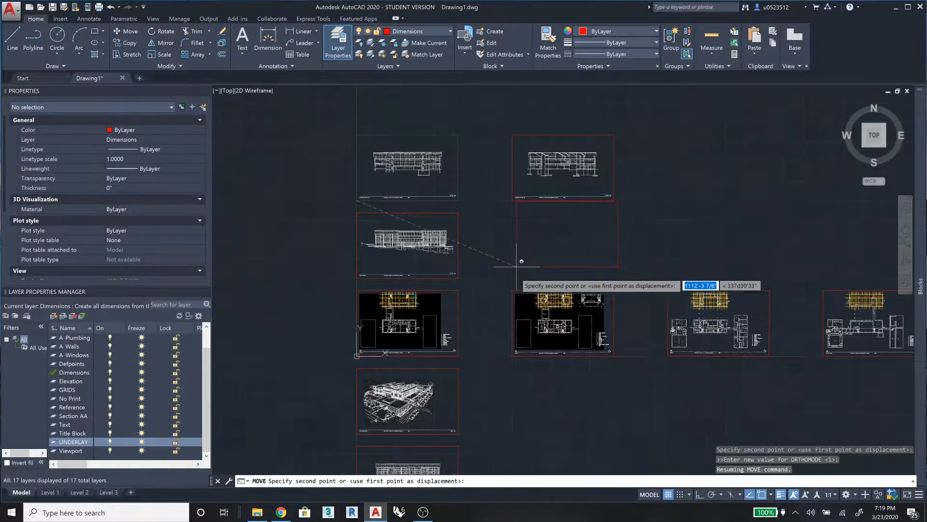
mouse_move(512, 290)
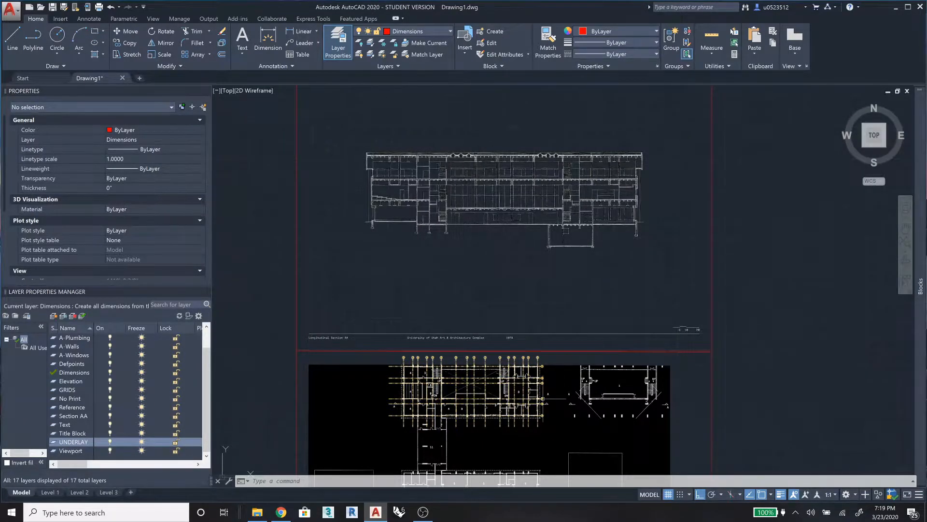
mouse_move(557, 340)
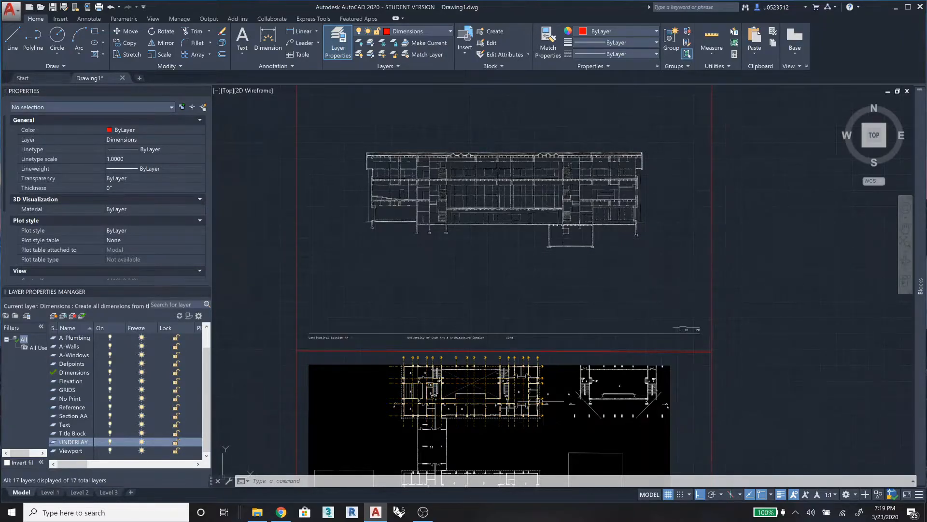
mouse_move(701, 359)
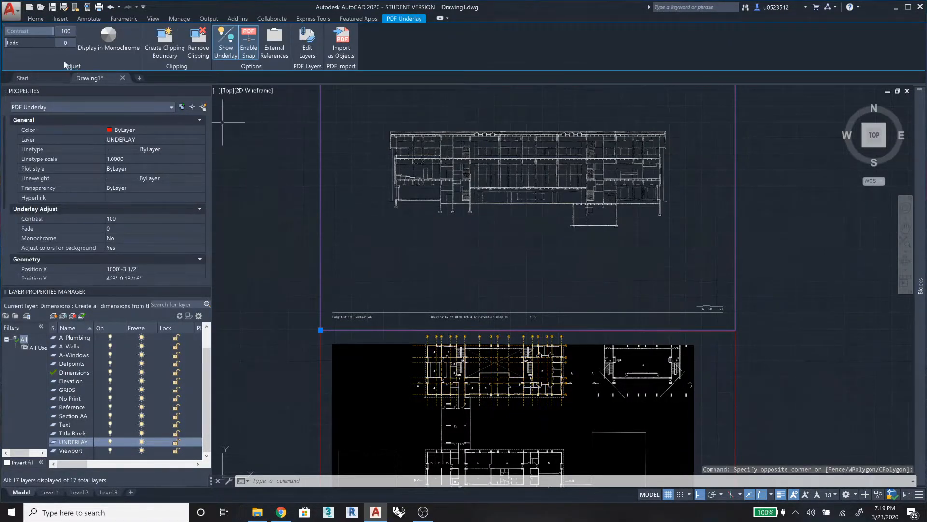
Move the Section AA underlay onto the floor plan walls, then cancel the follow-up move.
left_click(36, 18)
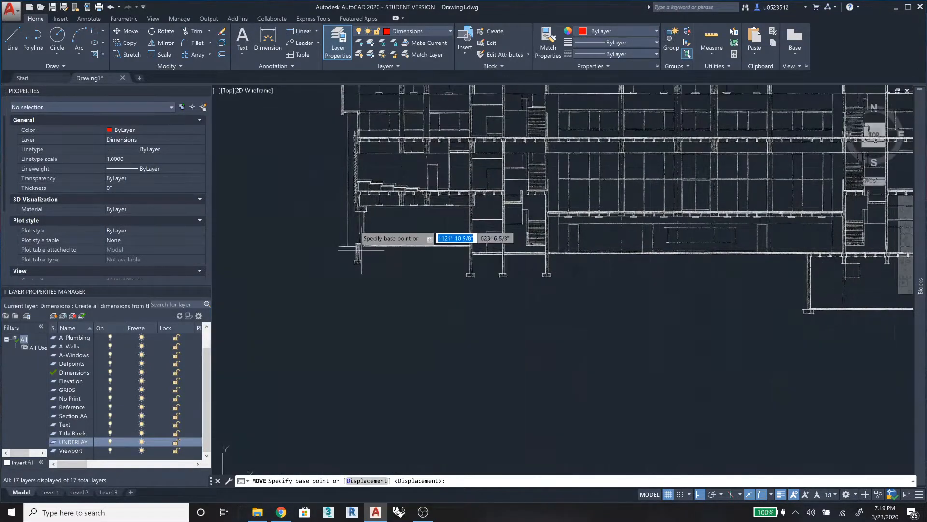
mouse_move(451, 196)
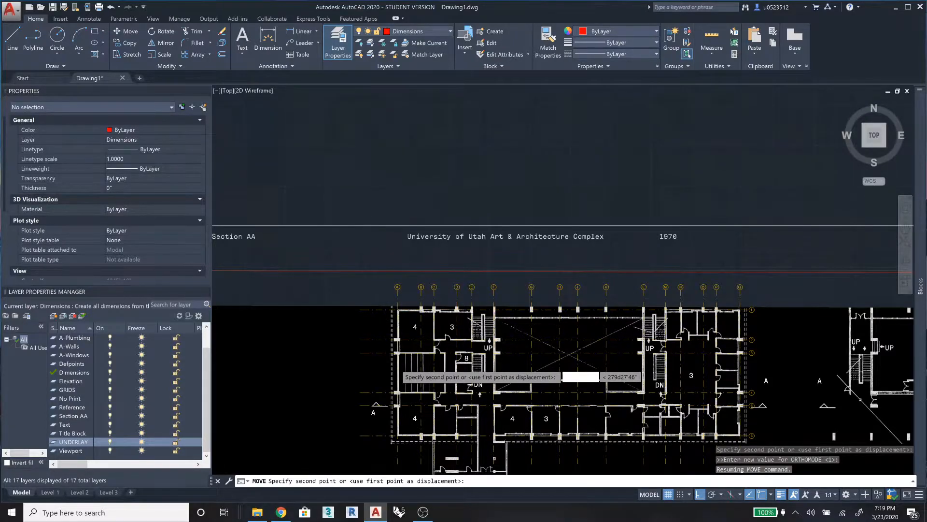
scroll("up", 3)
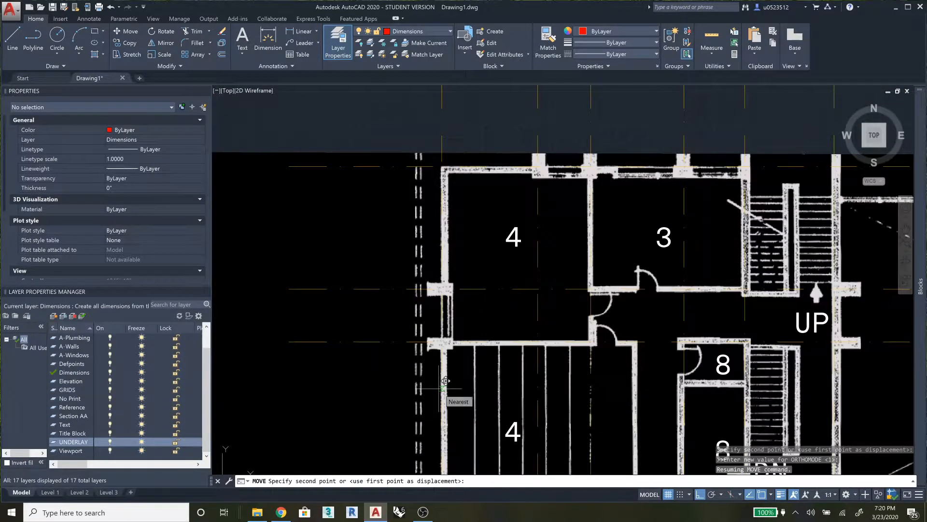
mouse_move(447, 376)
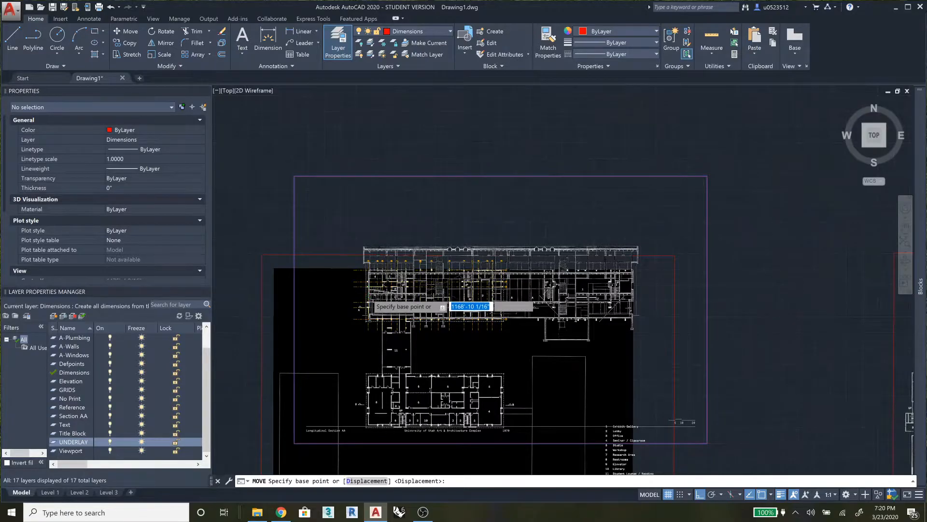
scroll("up", 3)
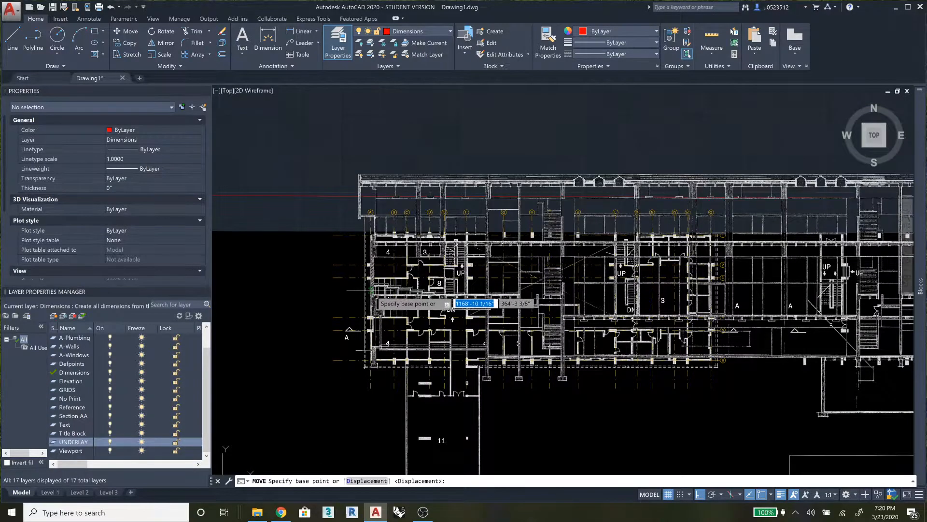
key("Escape")
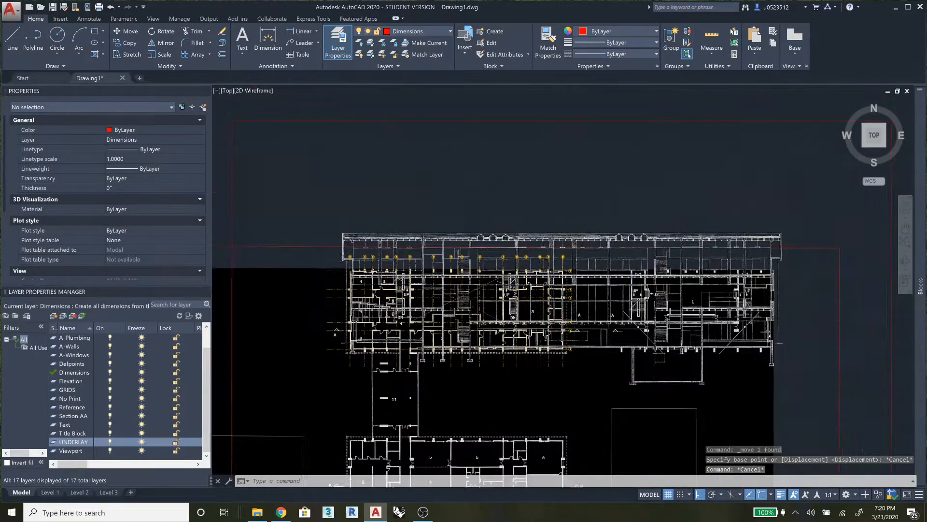
Rescale the underlay with SCALE Reference so it matches a known real-world length.
left_click(164, 54)
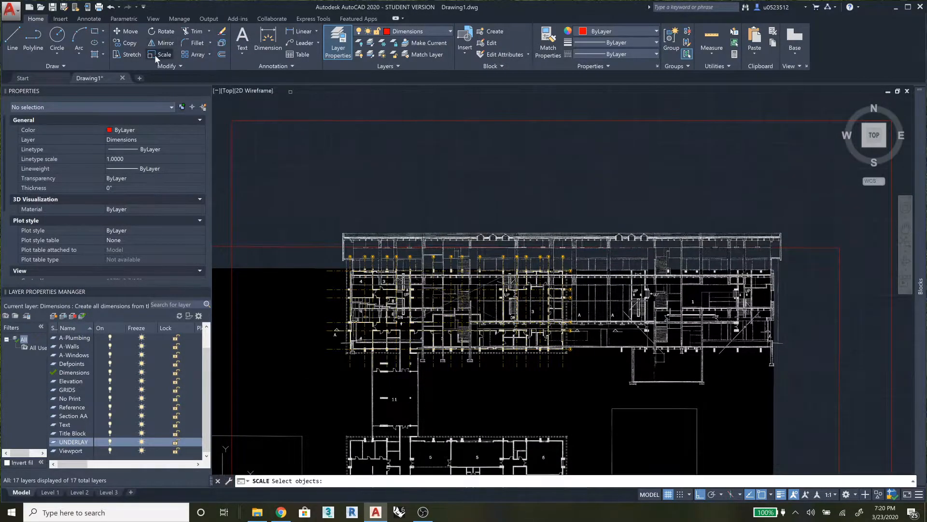
left_click(352, 122)
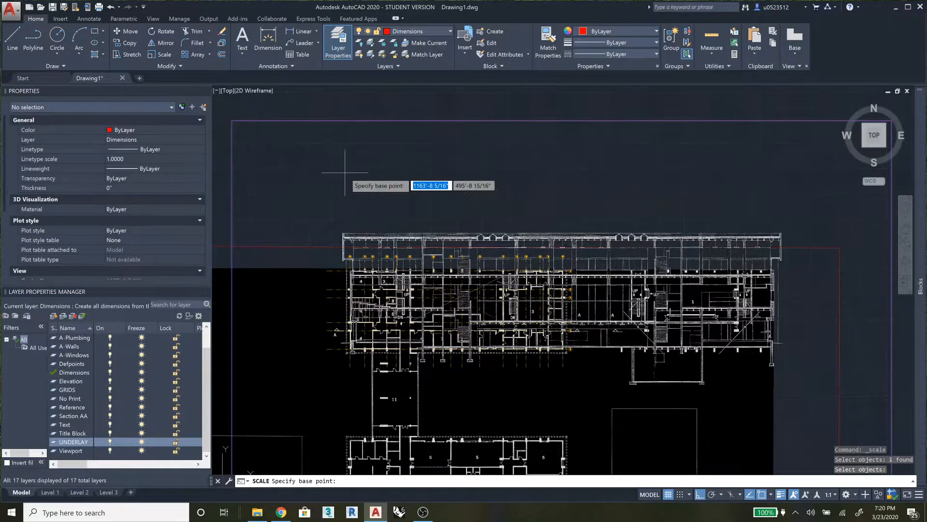
mouse_move(349, 296)
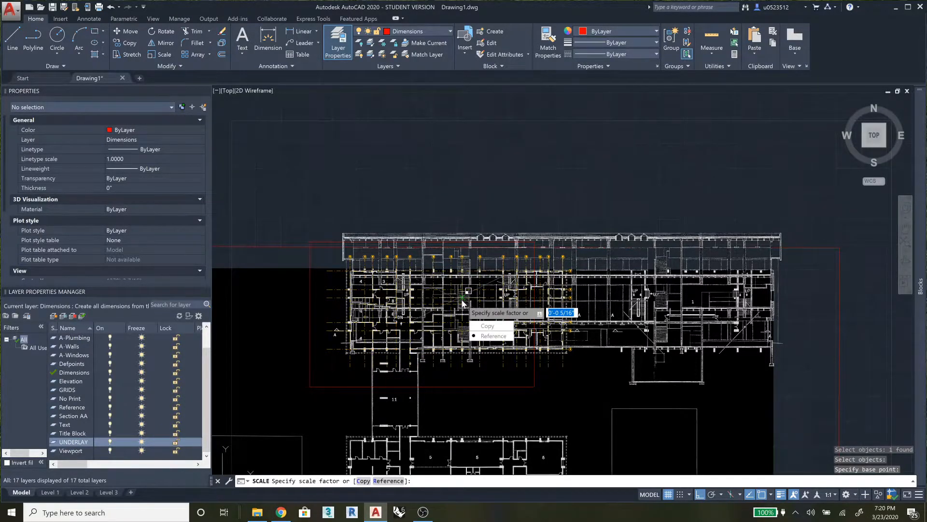
left_click(493, 336)
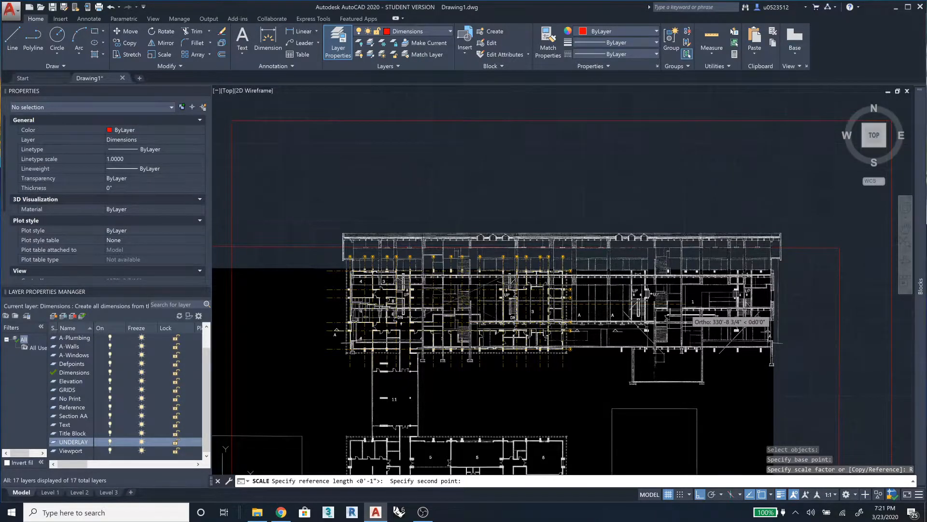
mouse_move(781, 313)
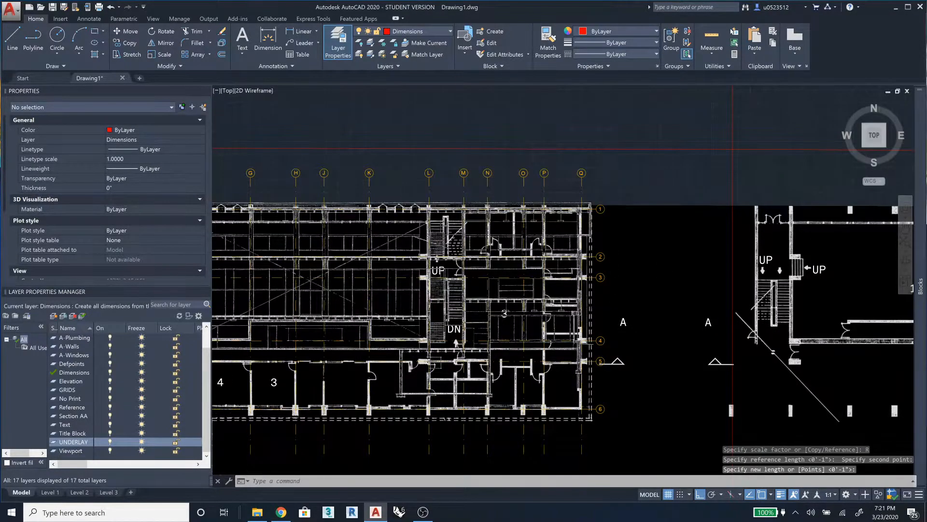
scroll("down", 3)
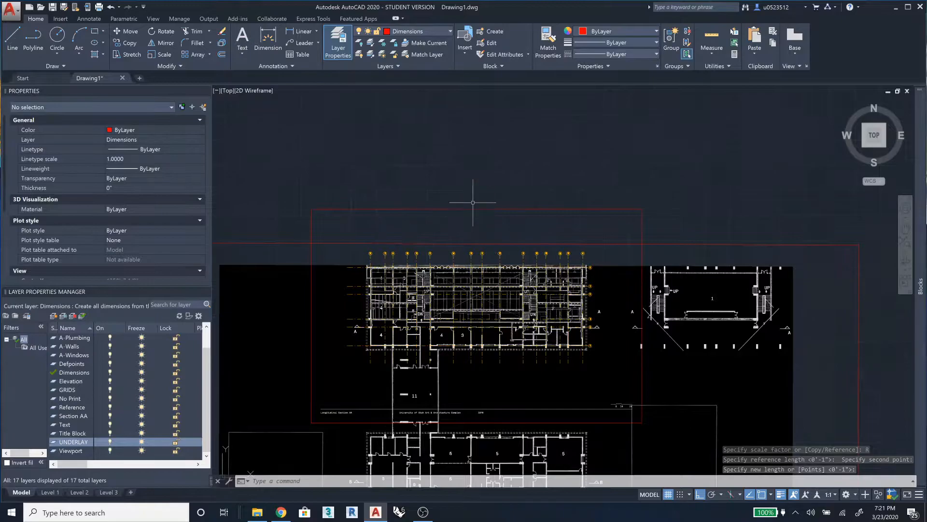
Start moving the rescaled underlay toward the upper sheet border.
left_click(473, 313)
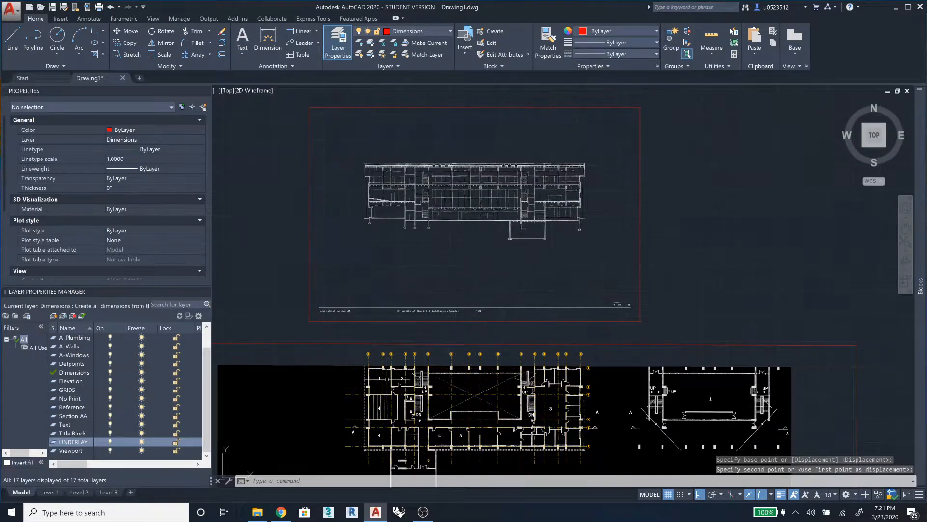
mouse_move(595, 185)
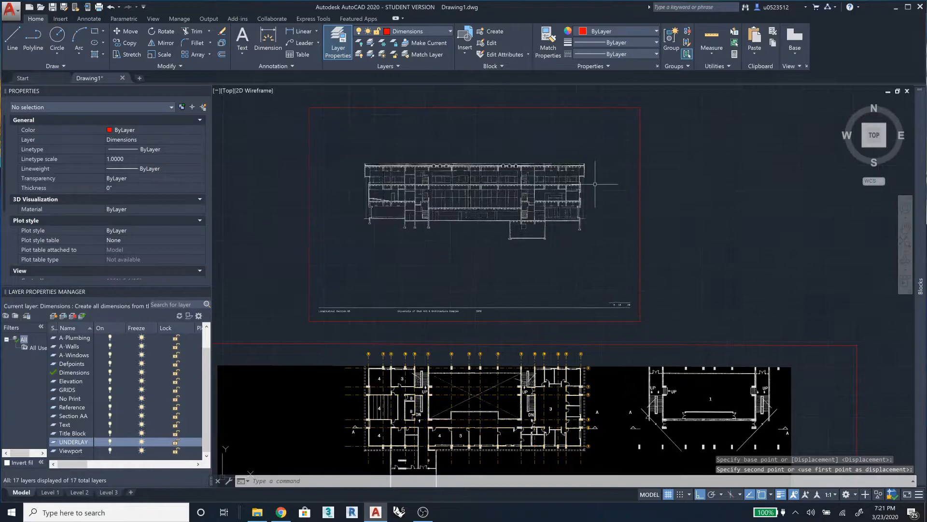
mouse_move(269, 220)
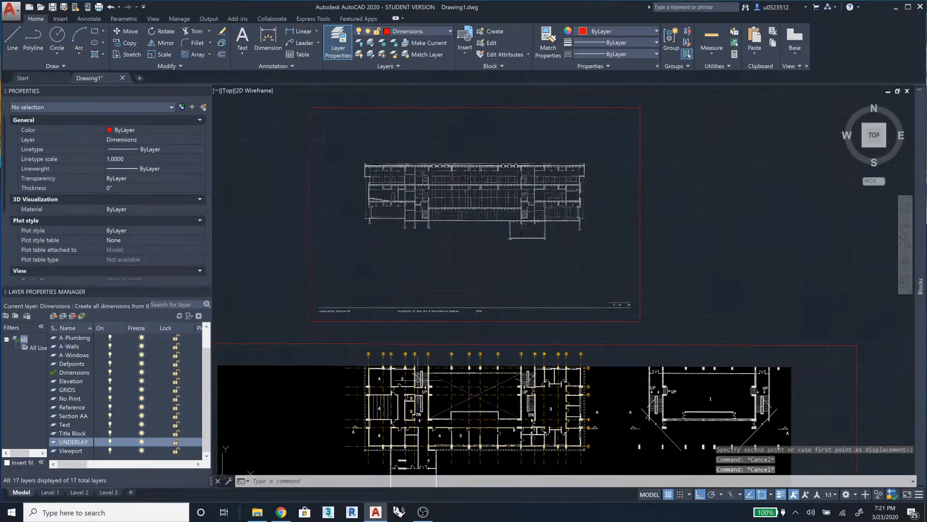
Place Section AA in the upper border and start ungrouping the grid.
left_click(468, 407)
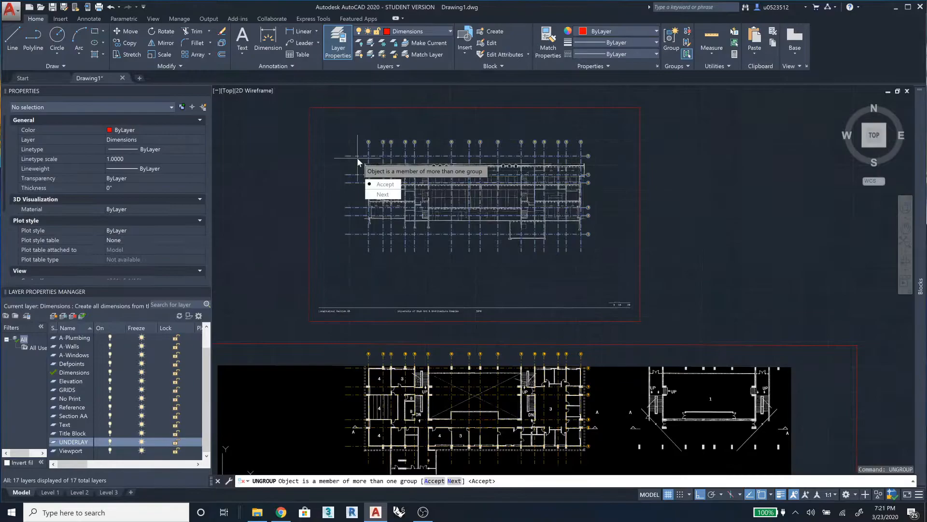
Ungroup the grid so lines A–Q run over the section, and select the Elevation layer.
left_click(386, 183)
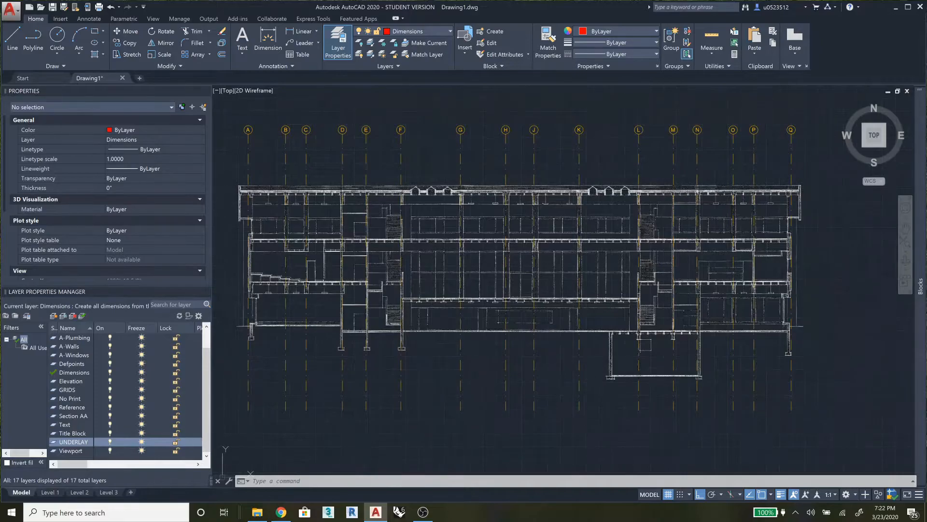
mouse_move(839, 290)
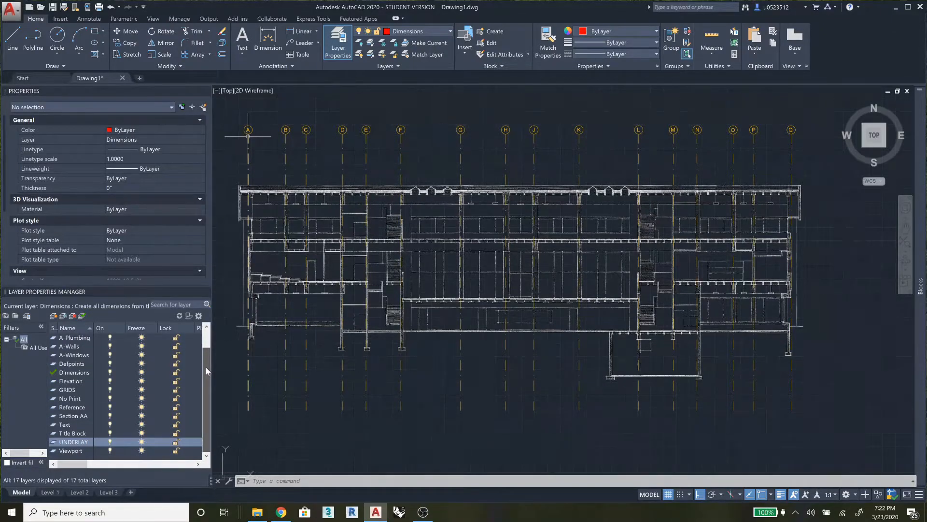
left_click(71, 381)
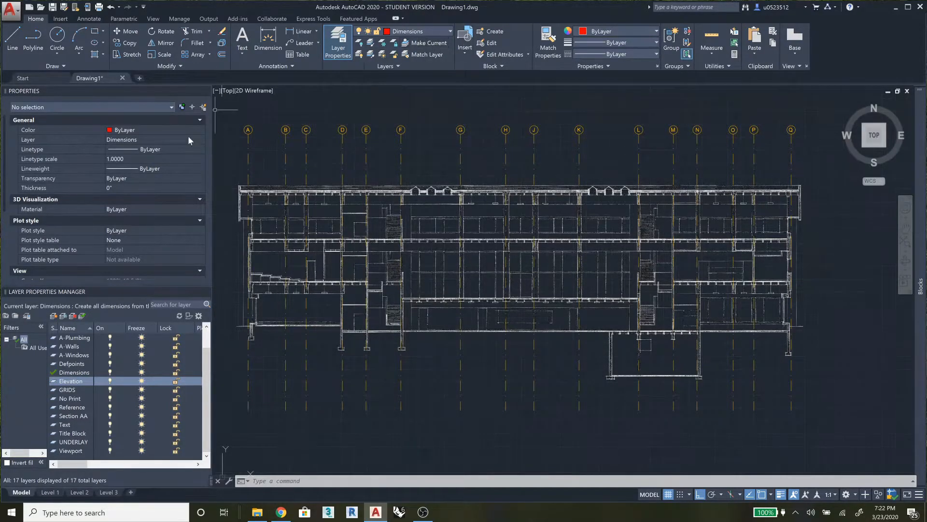
Make Elevation the current layer.
left_click(448, 31)
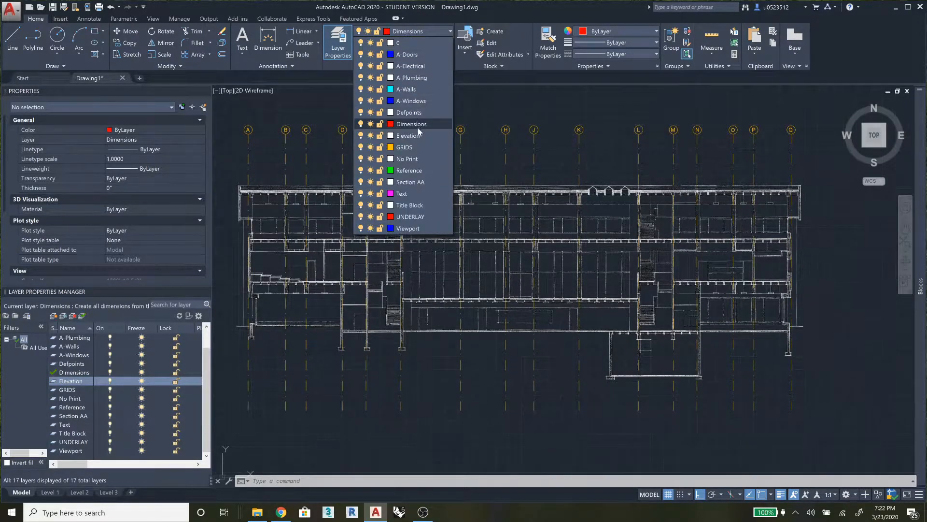
left_click(407, 135)
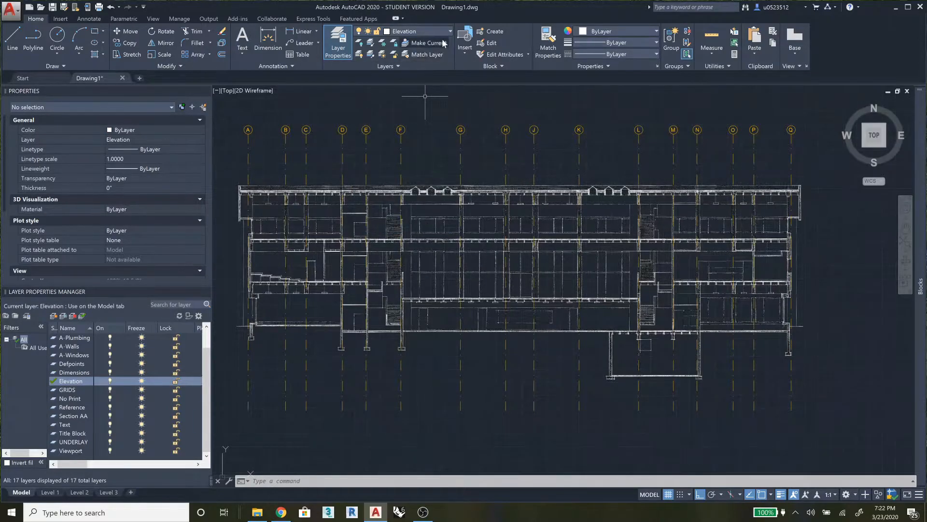
left_click(425, 42)
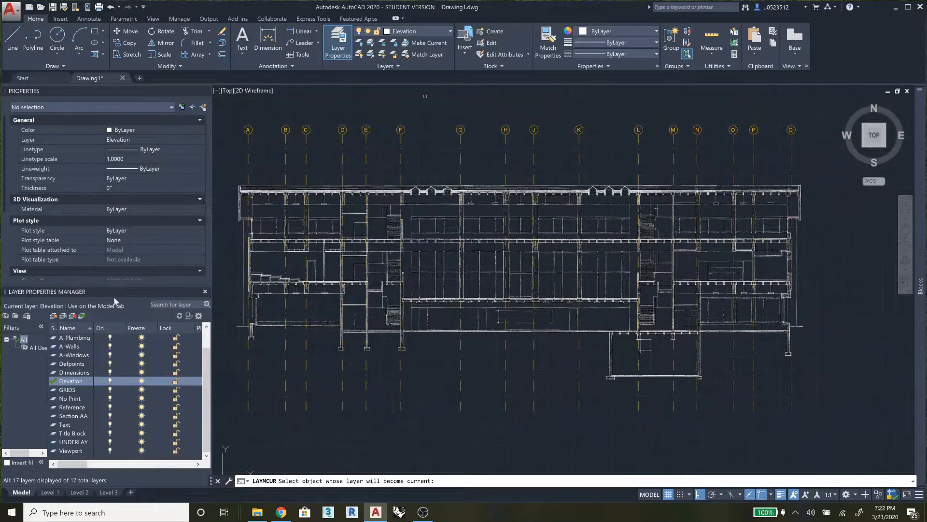
mouse_move(212, 387)
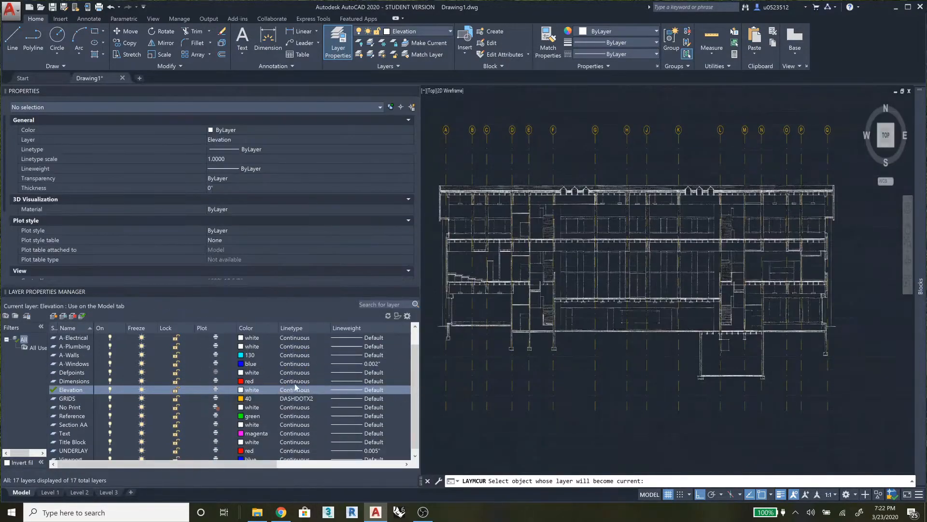
Give the Elevation layer color 40 and the DASHDOTX2 linetype.
left_click(252, 390)
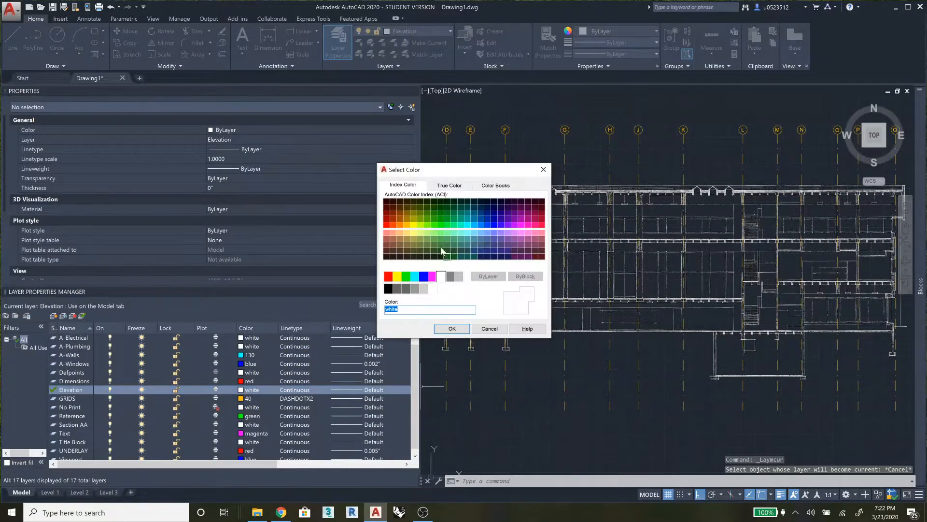
mouse_move(407, 226)
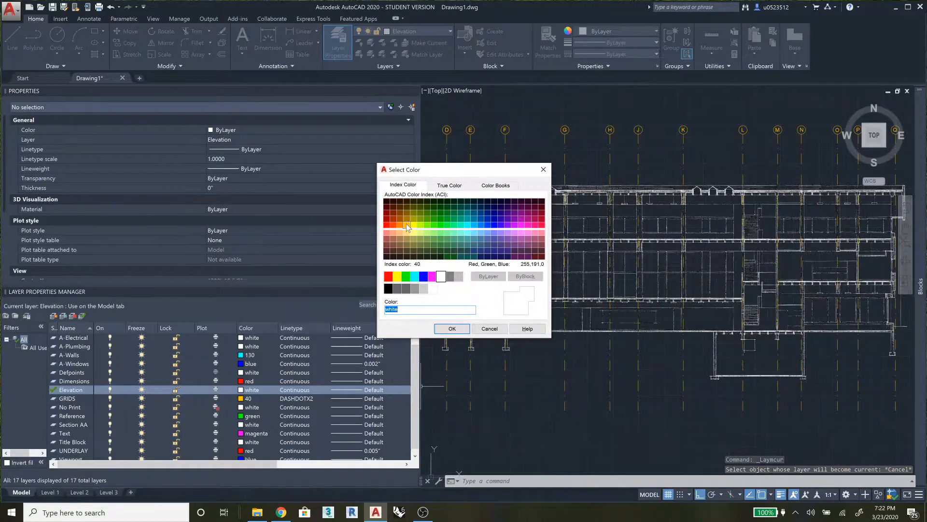
left_click(407, 225)
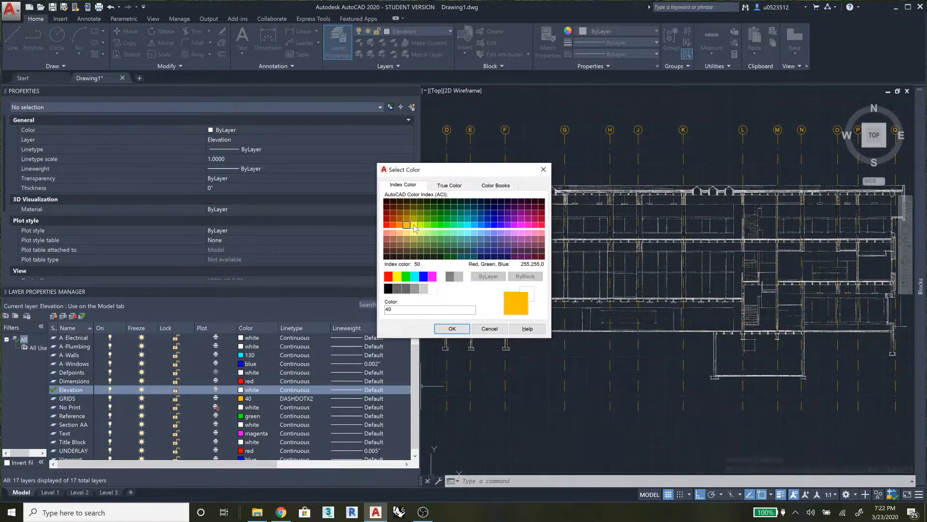
mouse_move(436, 320)
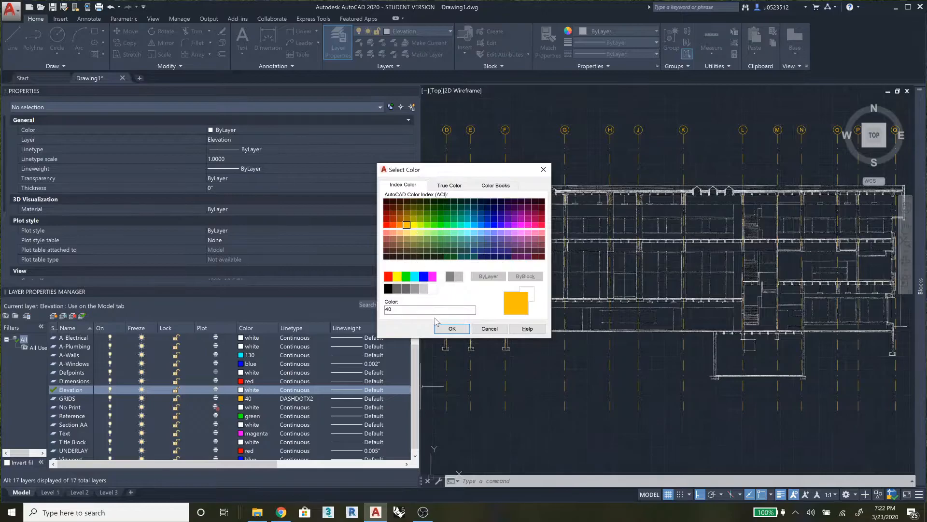
left_click(451, 329)
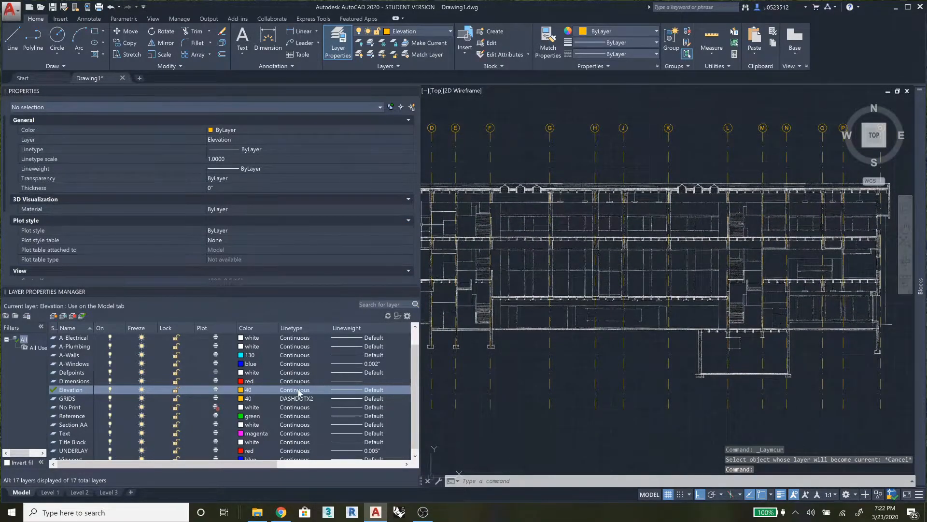
left_click(294, 390)
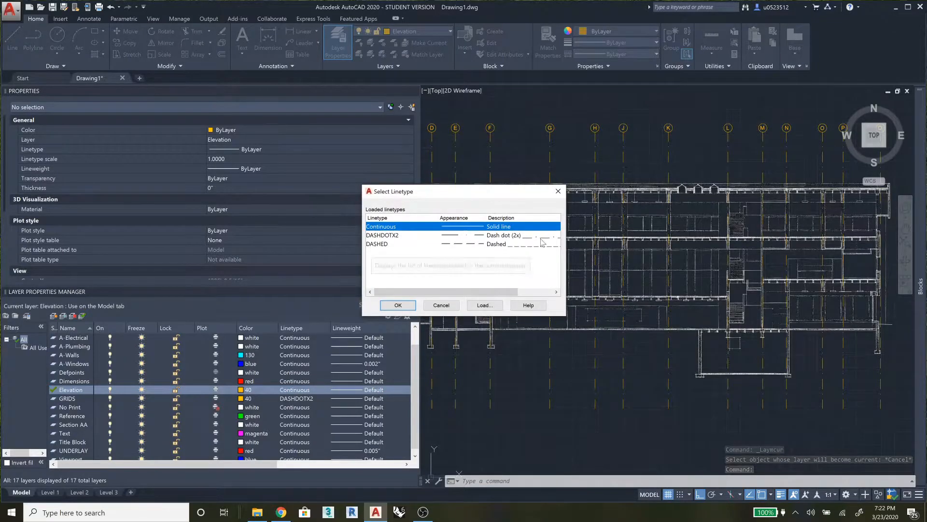
left_click(383, 235)
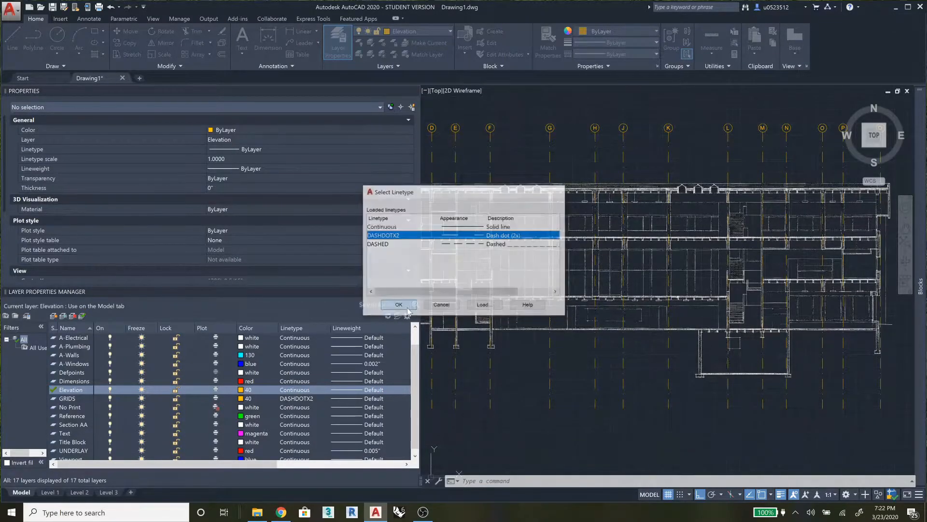
left_click(399, 304)
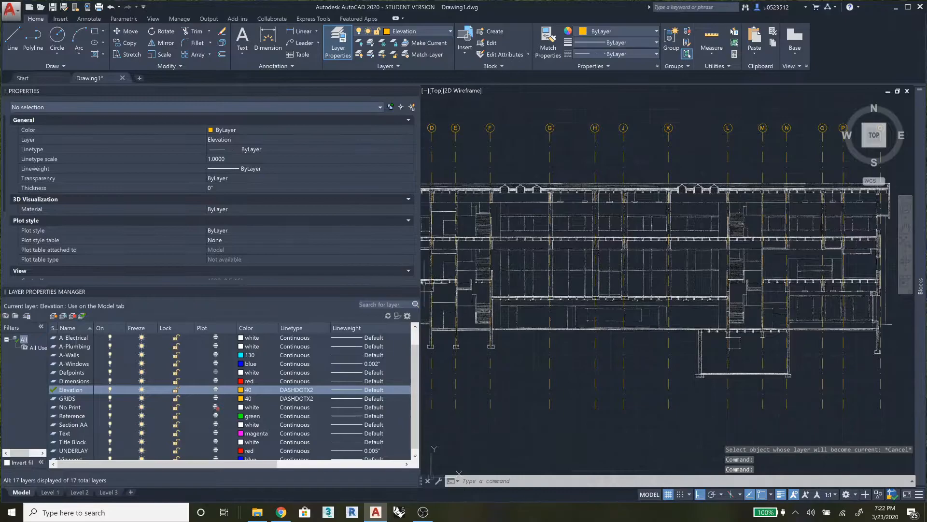
mouse_move(420, 284)
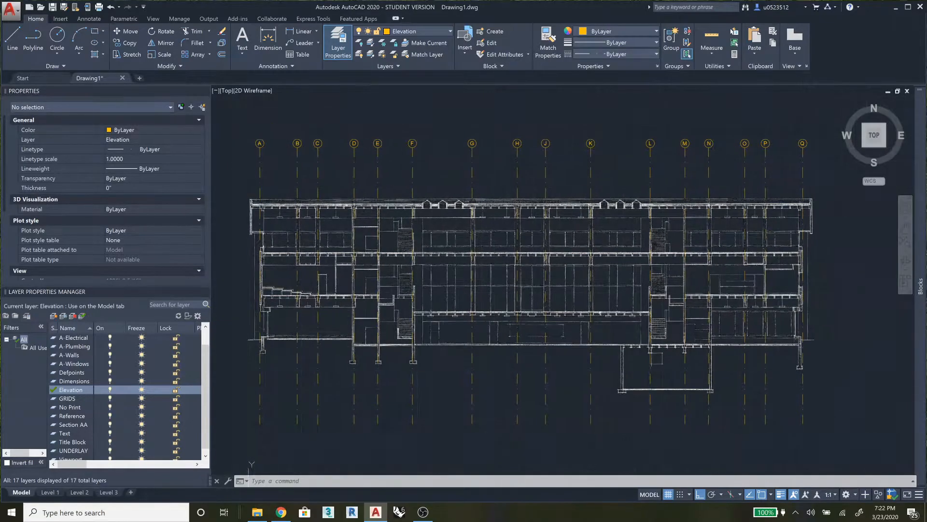
Draw a horizontal reference line across the full width of Section AA.
left_click(12, 38)
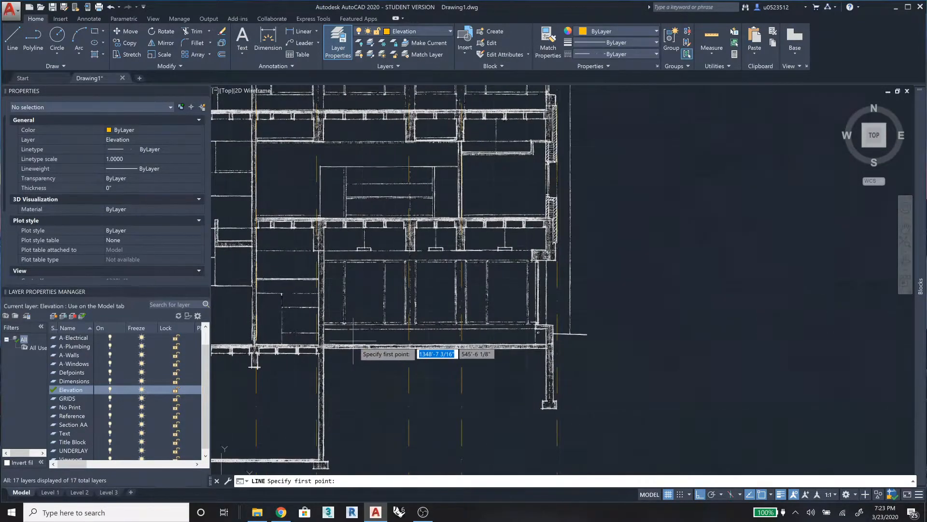
left_click(553, 335)
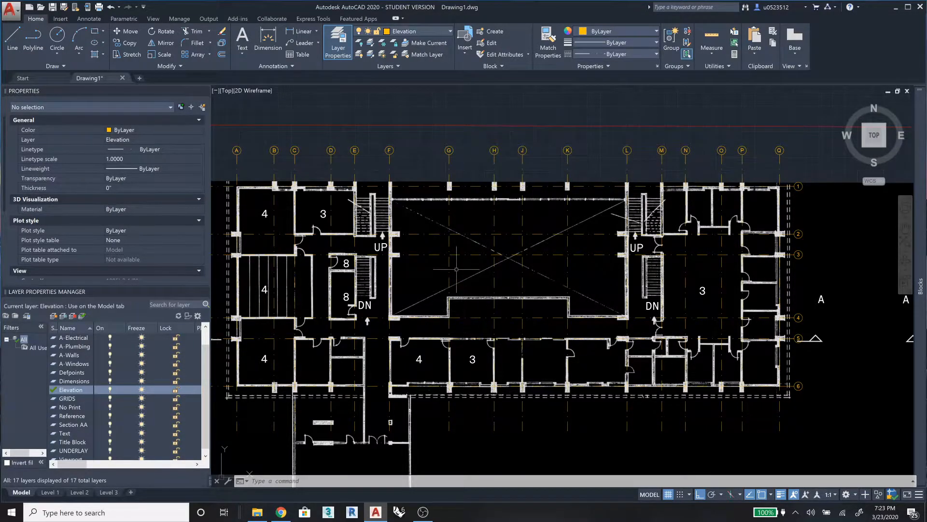
mouse_move(692, 134)
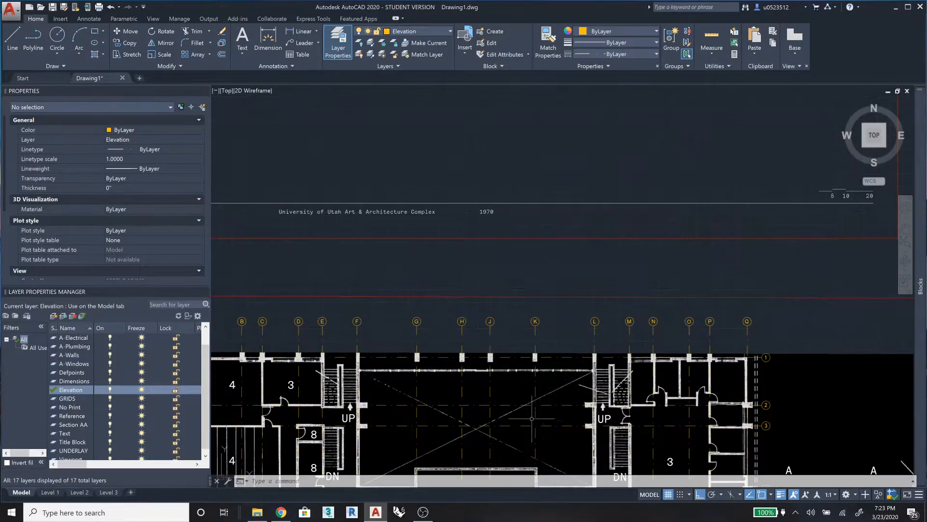
scroll("down", 3)
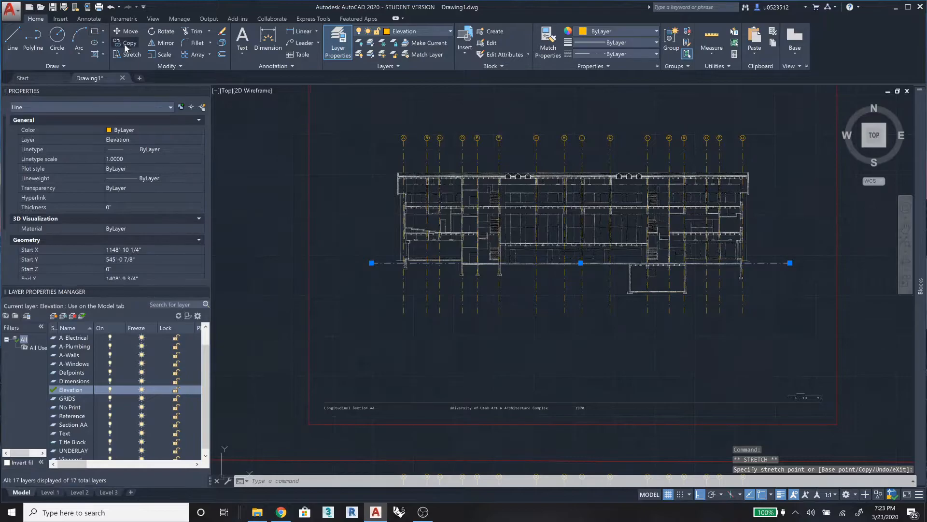
Shorten the line's right end and copy it upward to each floor level.
left_click(124, 44)
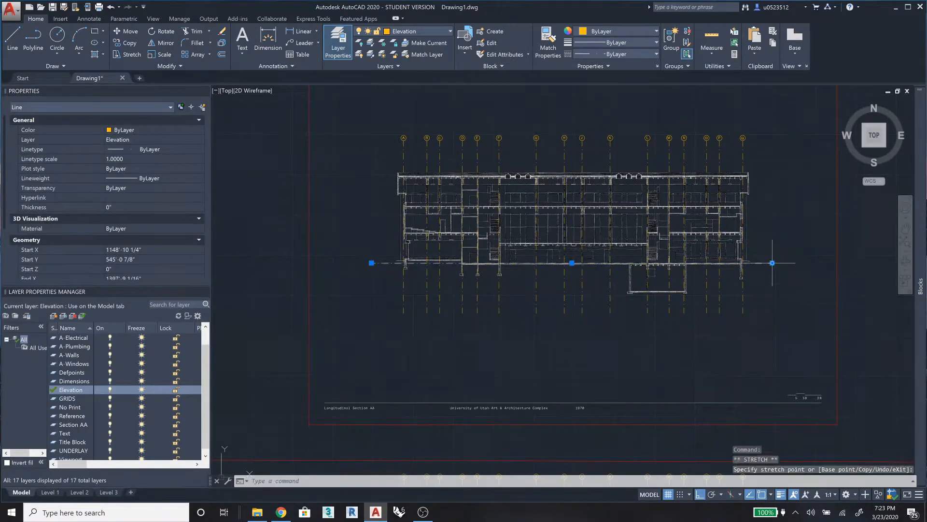
key("Escape")
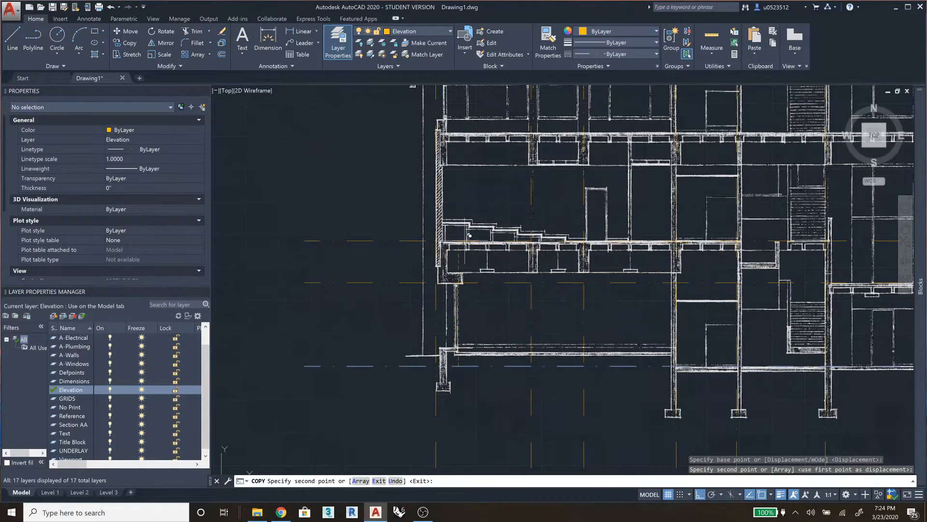
mouse_move(468, 126)
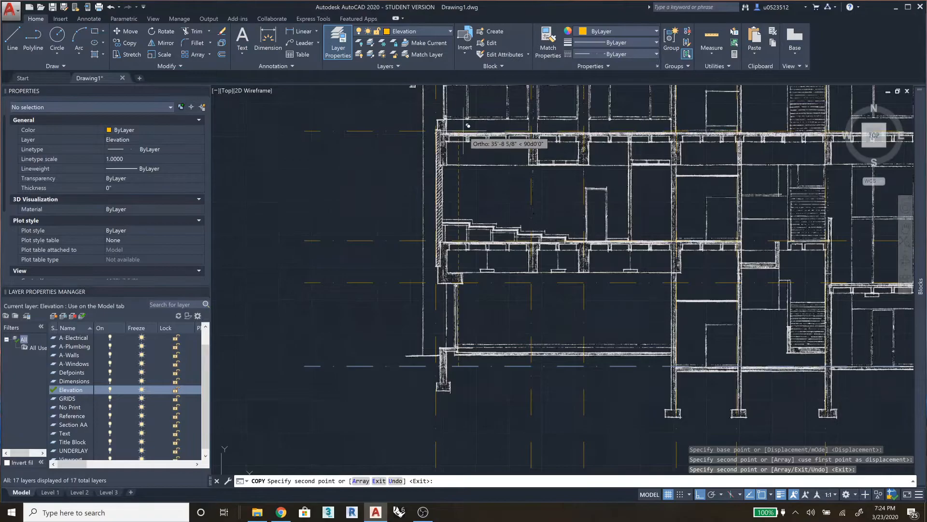
mouse_move(538, 184)
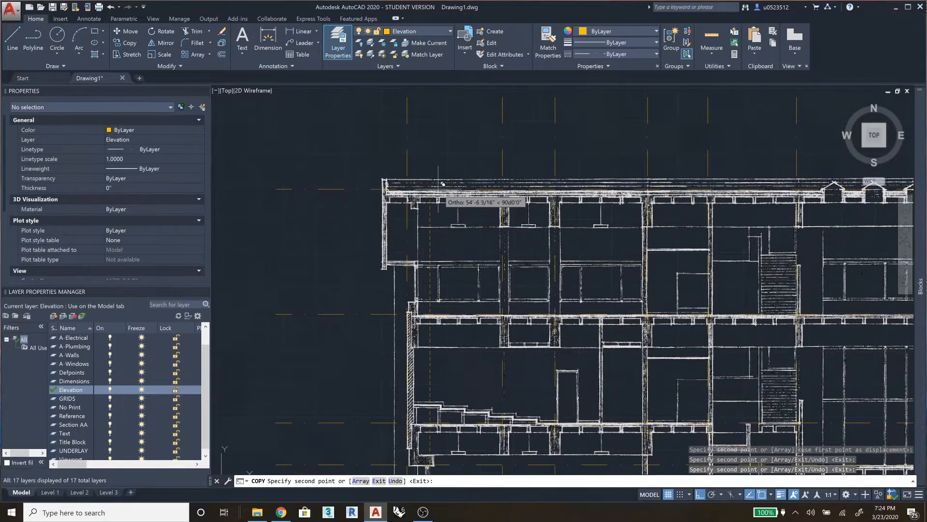
mouse_move(444, 188)
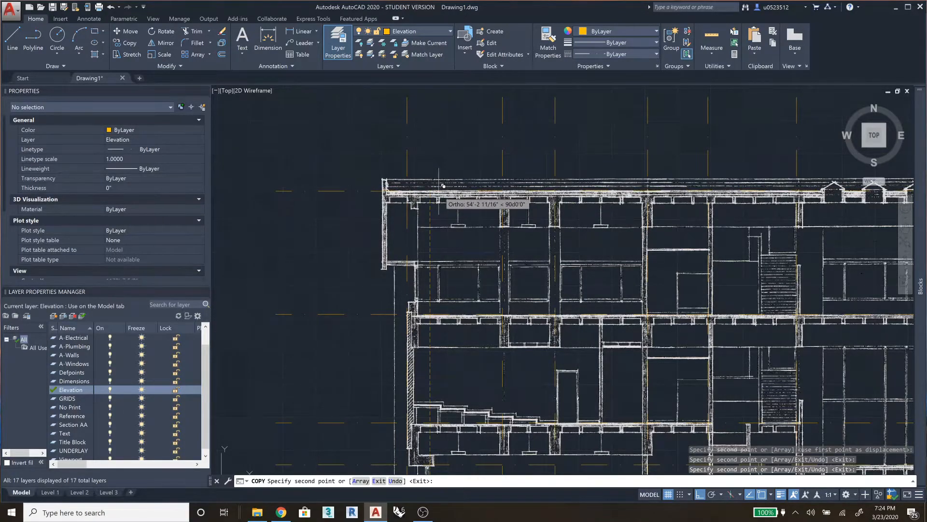
mouse_move(443, 186)
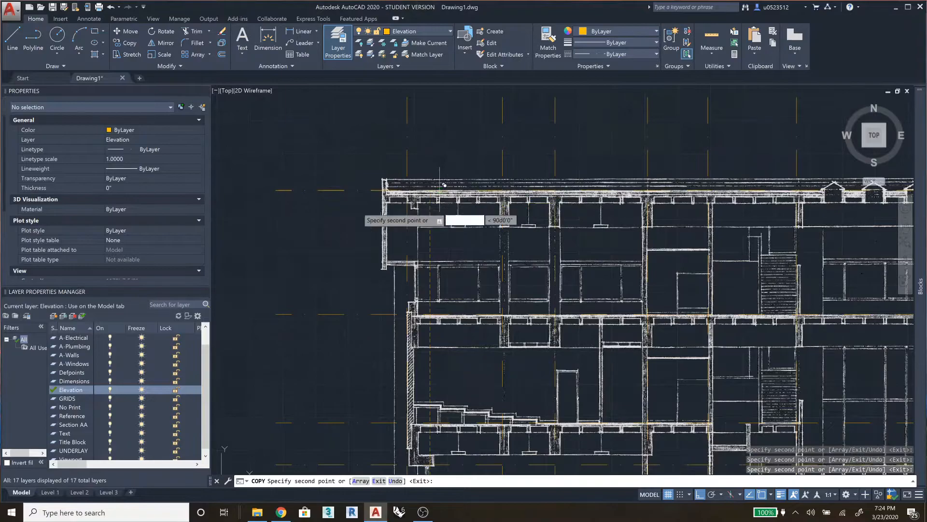
key("Escape")
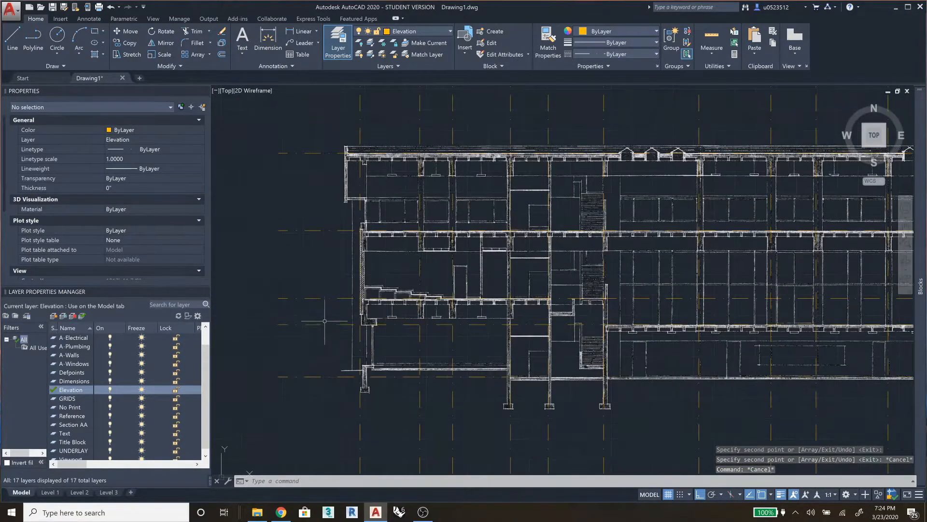
mouse_move(325, 230)
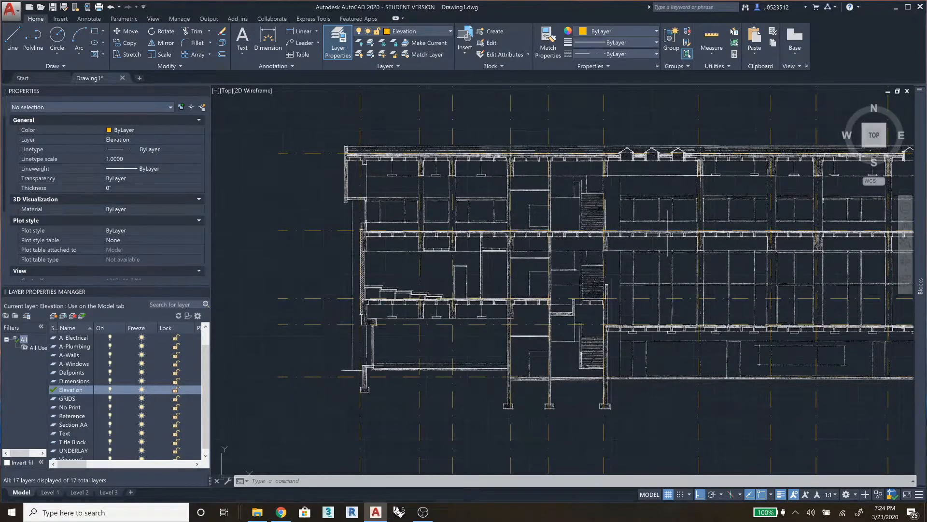
mouse_move(328, 233)
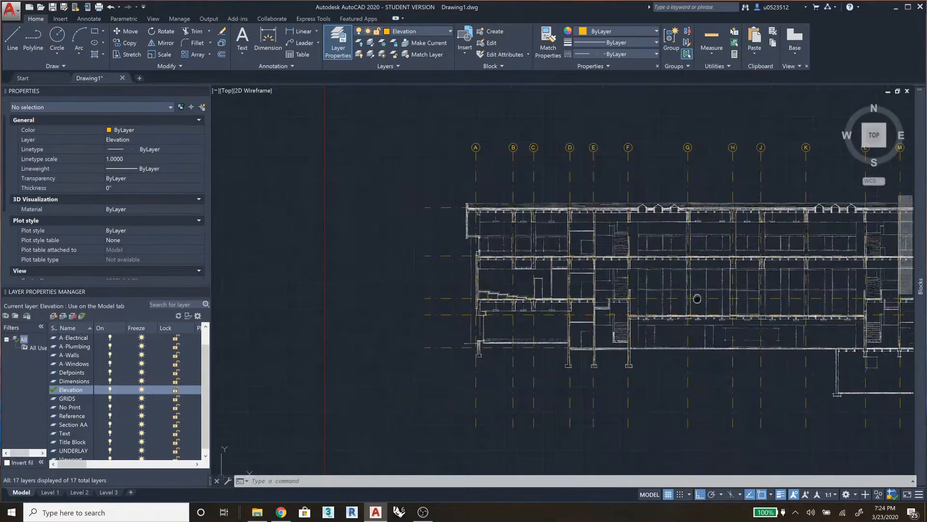
Make layer 0 current for projecting the gridline A vertical.
scroll("down", 3)
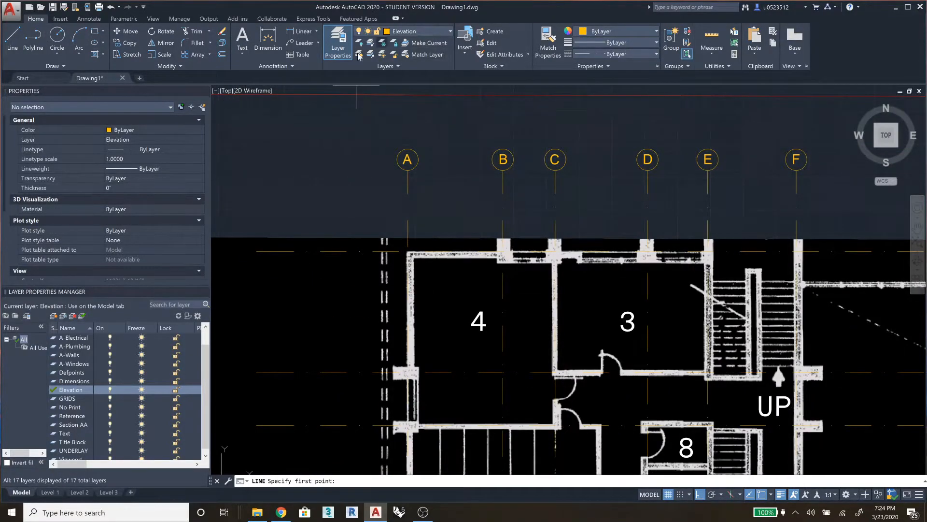
left_click(449, 30)
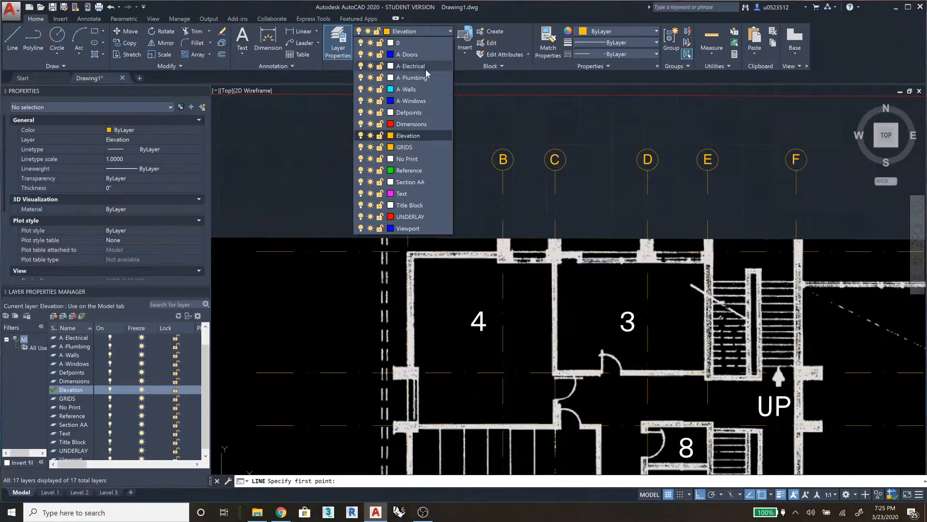
mouse_move(427, 89)
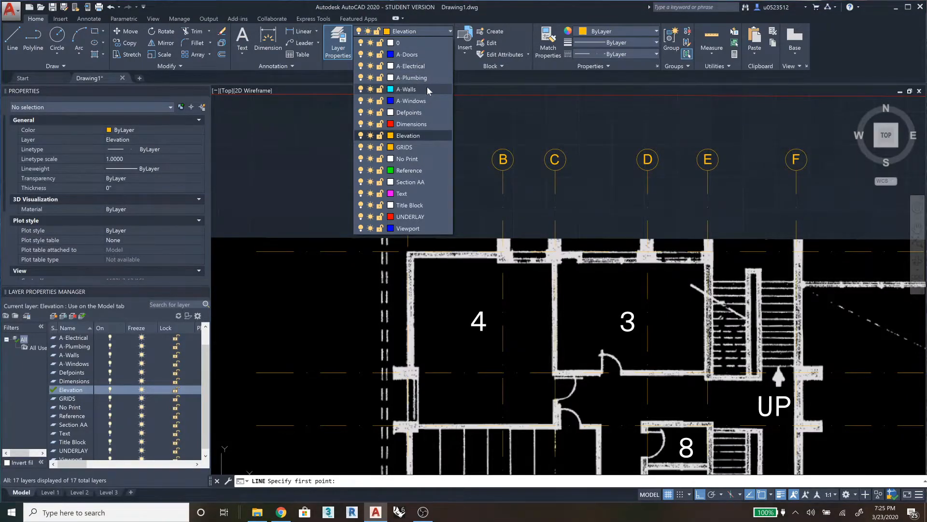
mouse_move(421, 43)
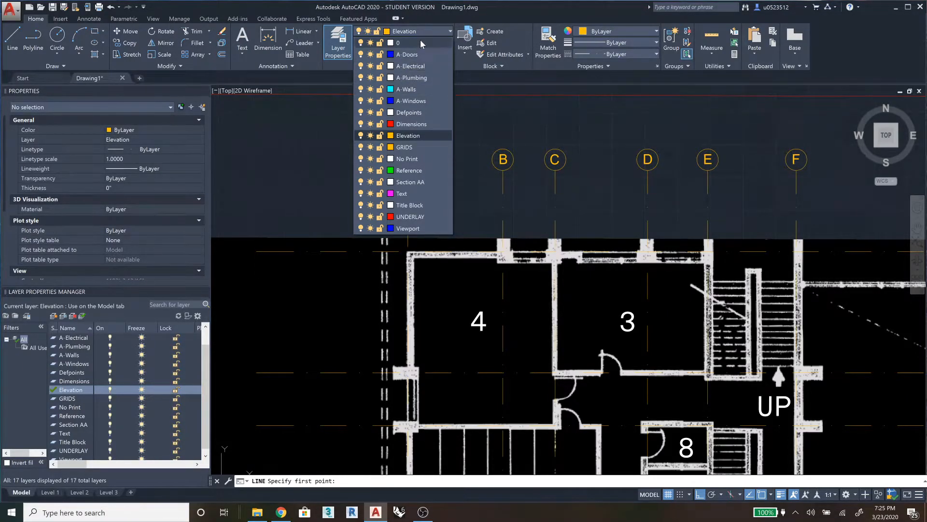
left_click(405, 43)
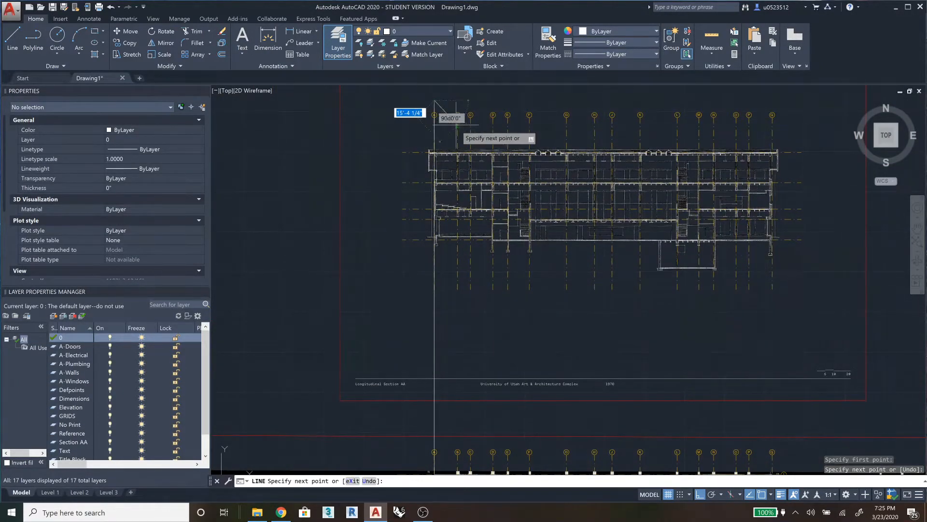
Finish the vertical line, then begin moving the projection line at grid A from a picked base point.
key("Escape")
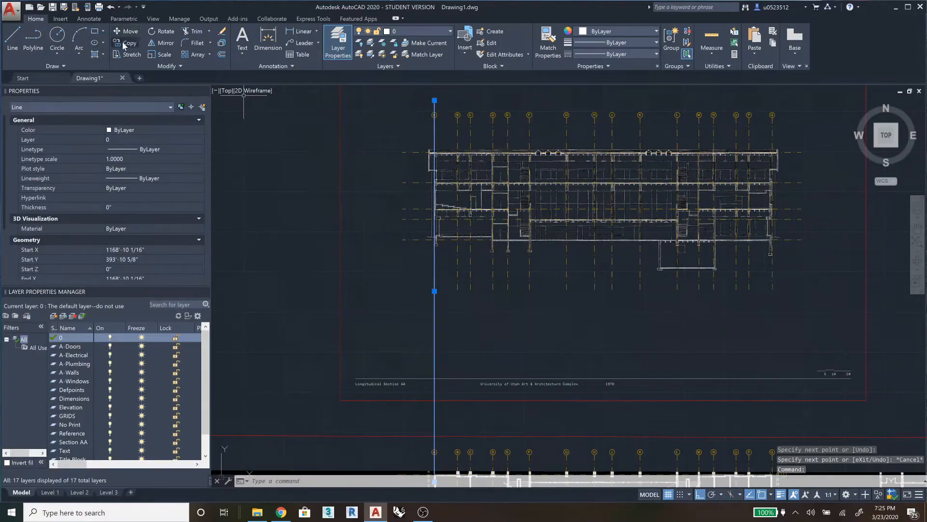
left_click(126, 43)
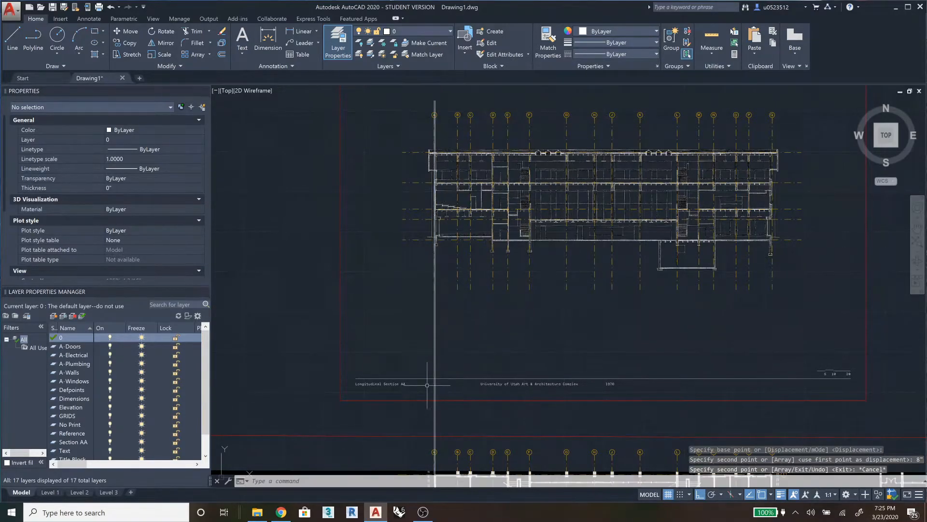
scroll("down", 3)
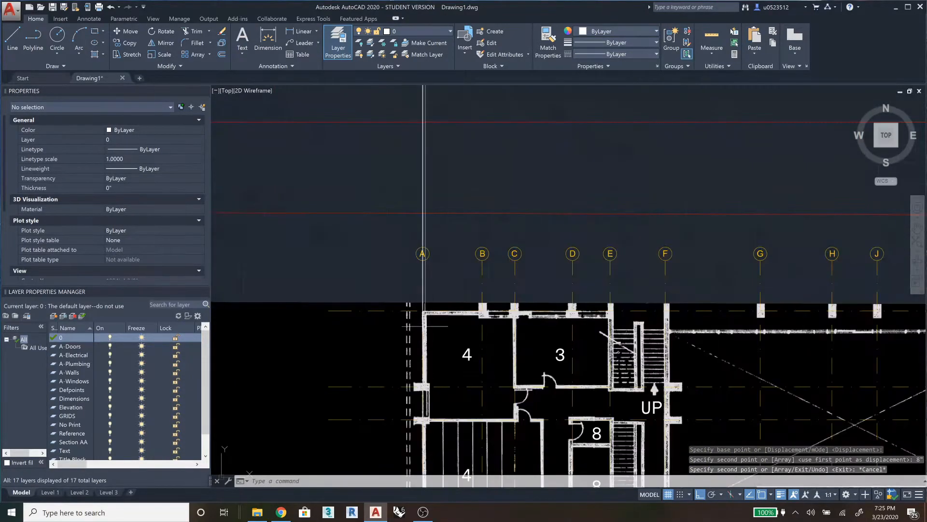
left_click(425, 330)
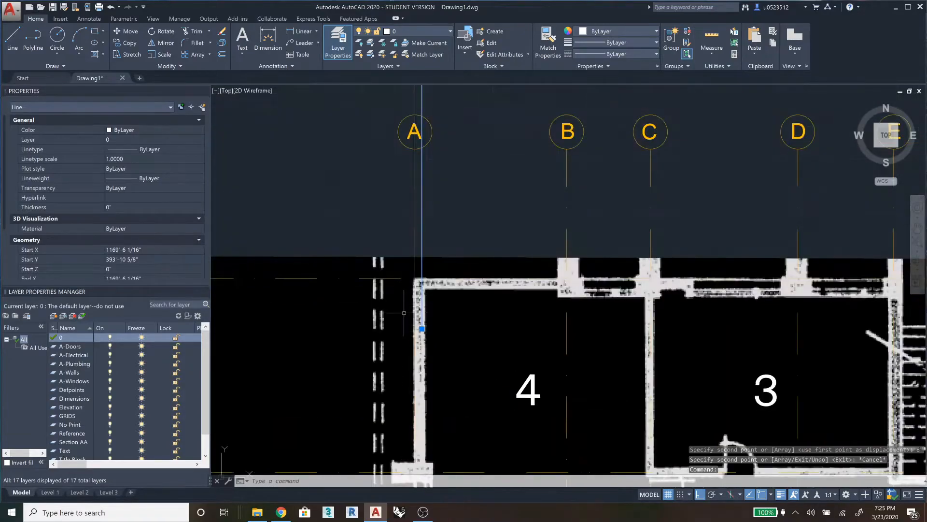
key("Escape")
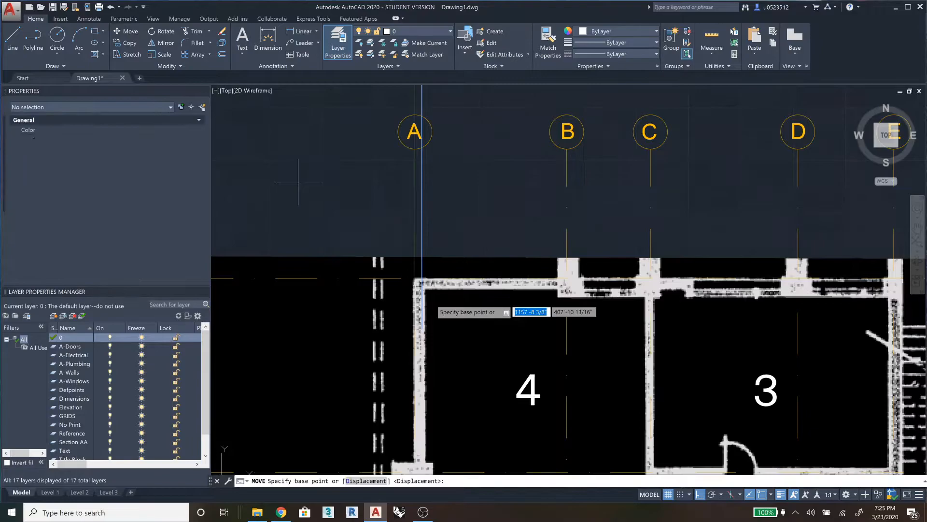
left_click(494, 334)
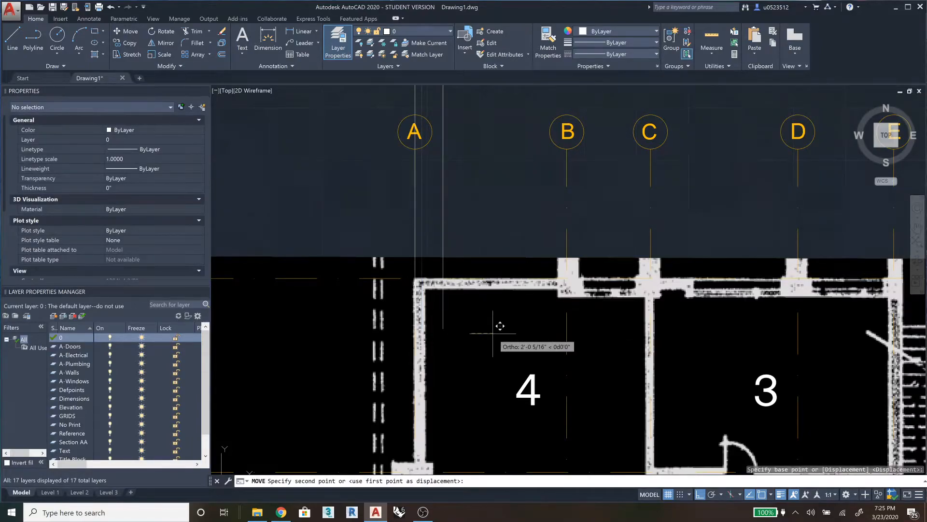
mouse_move(492, 333)
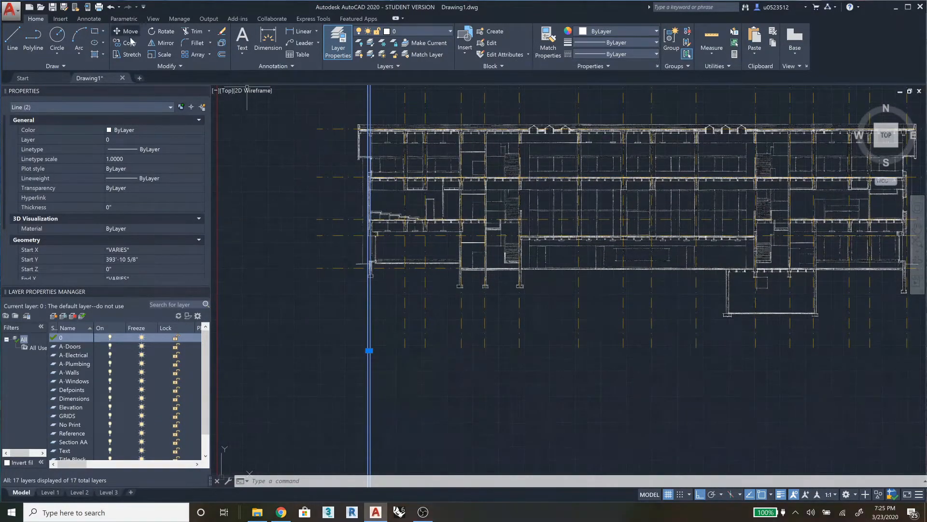
Start copying the selected vertical reference lines from the Modify panel.
left_click(125, 43)
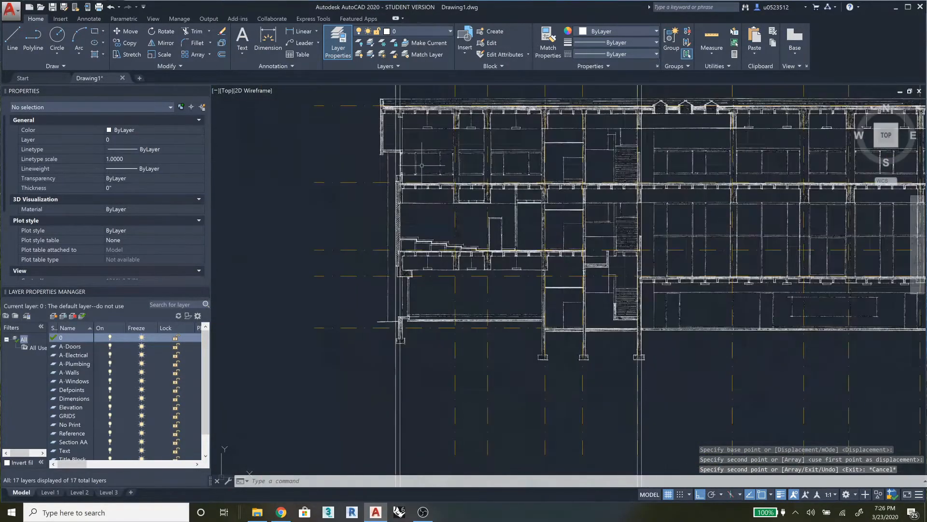
mouse_move(574, 467)
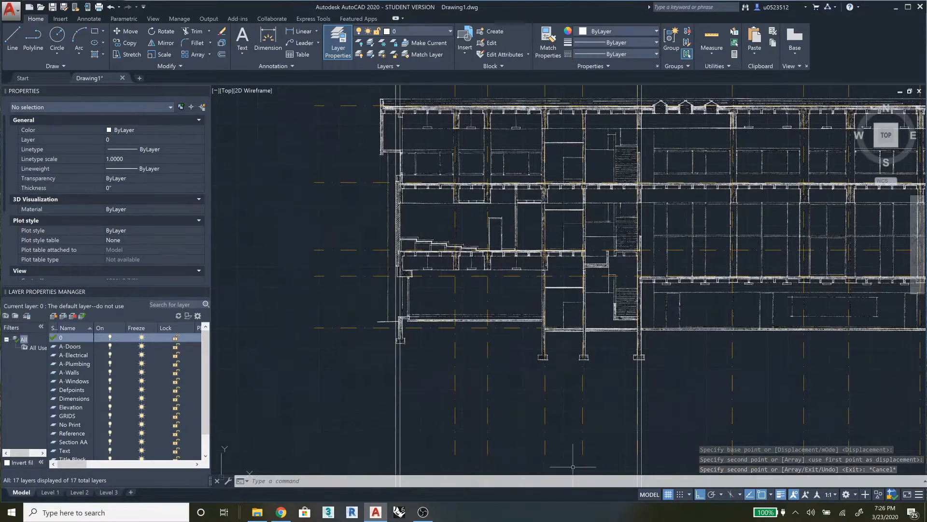
mouse_move(597, 398)
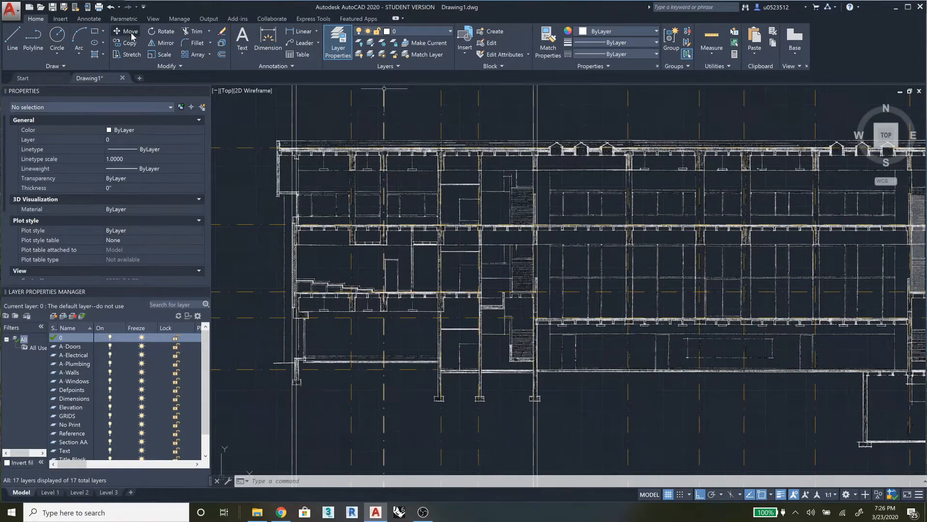
Make A-Walls the current layer and start a wall polyline.
left_click(442, 30)
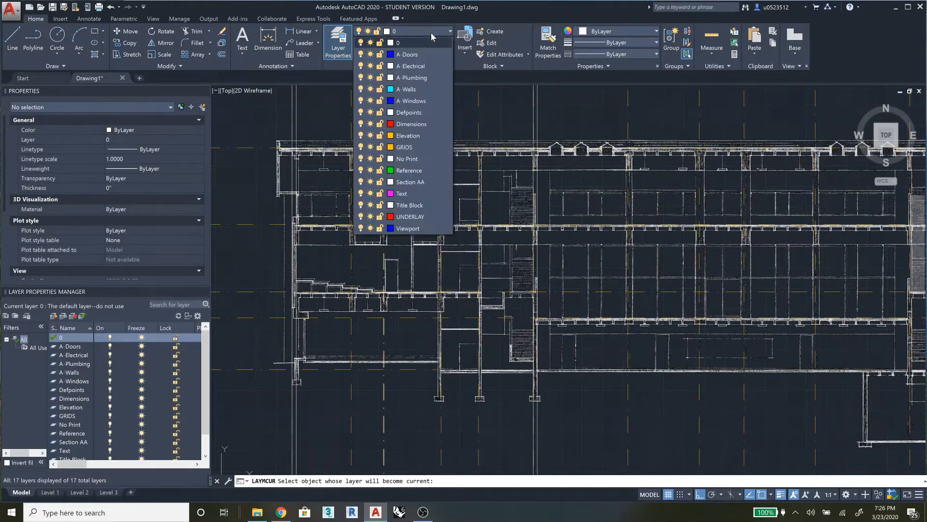
left_click(411, 89)
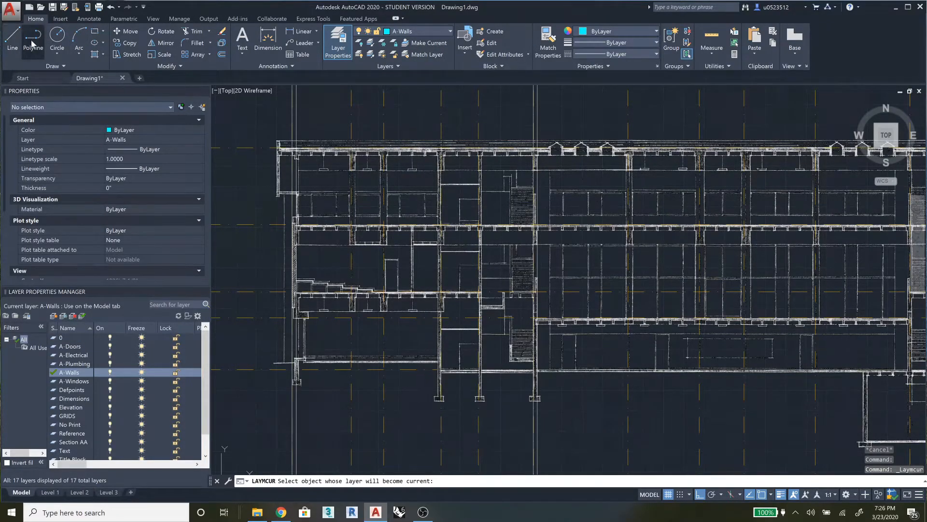
left_click(33, 38)
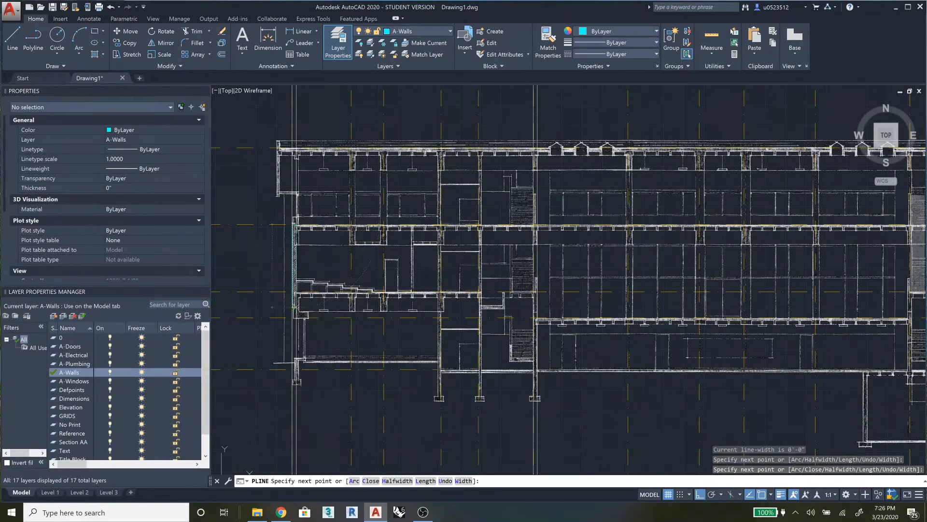
Finish the left end wall polyline and zoom in to check it.
key("Escape")
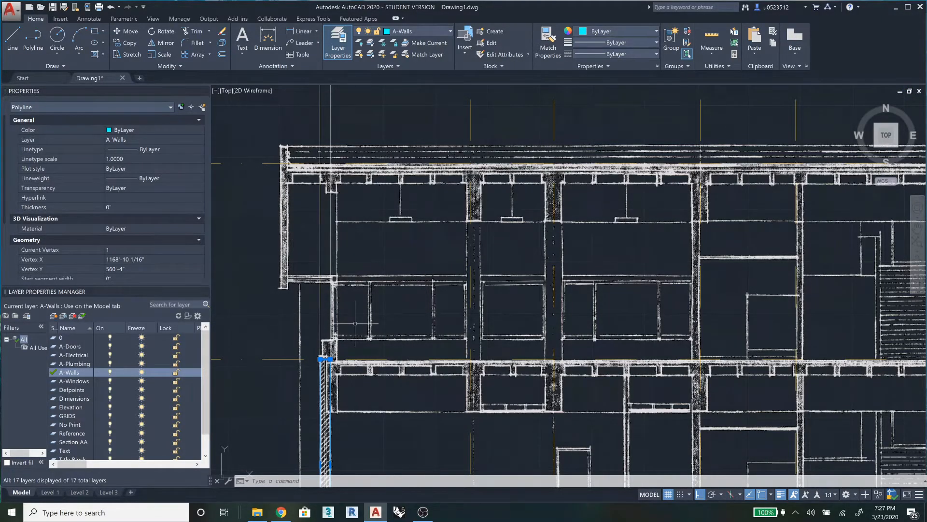
scroll("down", 3)
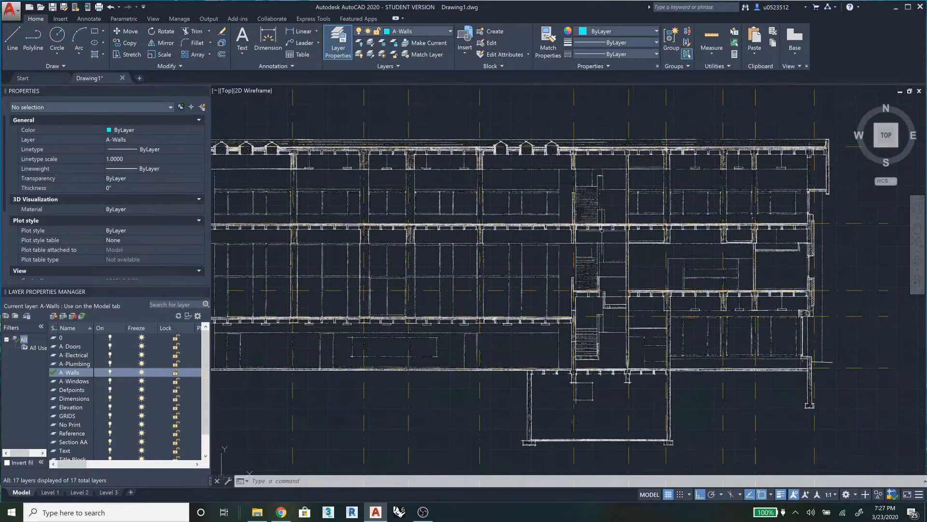
scroll("up", 3)
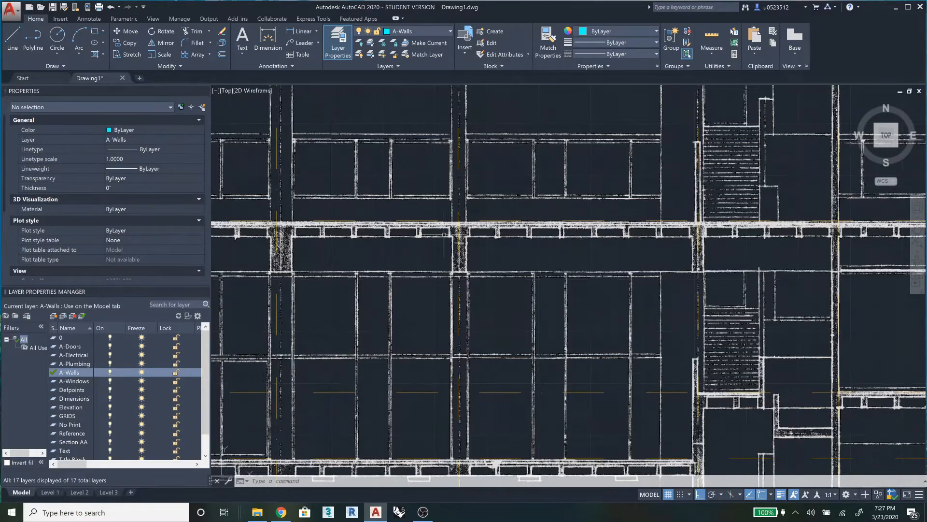
mouse_move(493, 236)
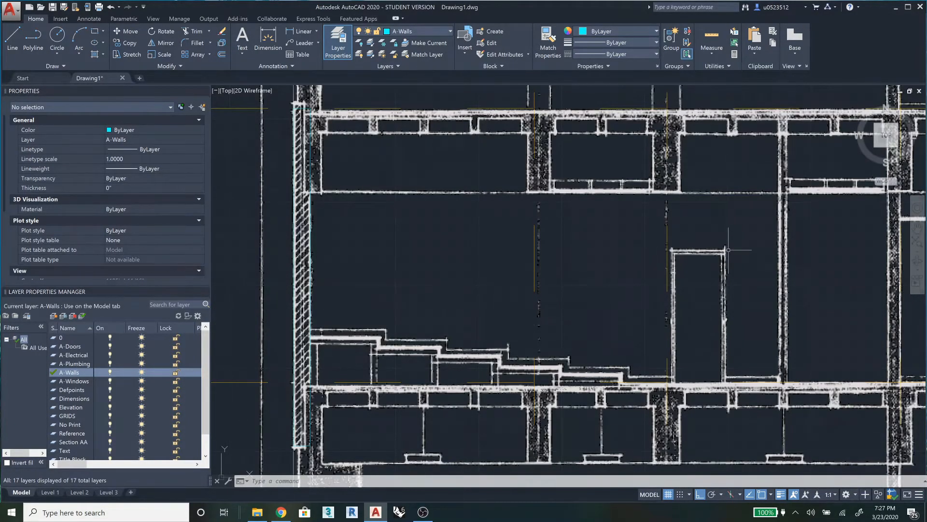
mouse_move(725, 262)
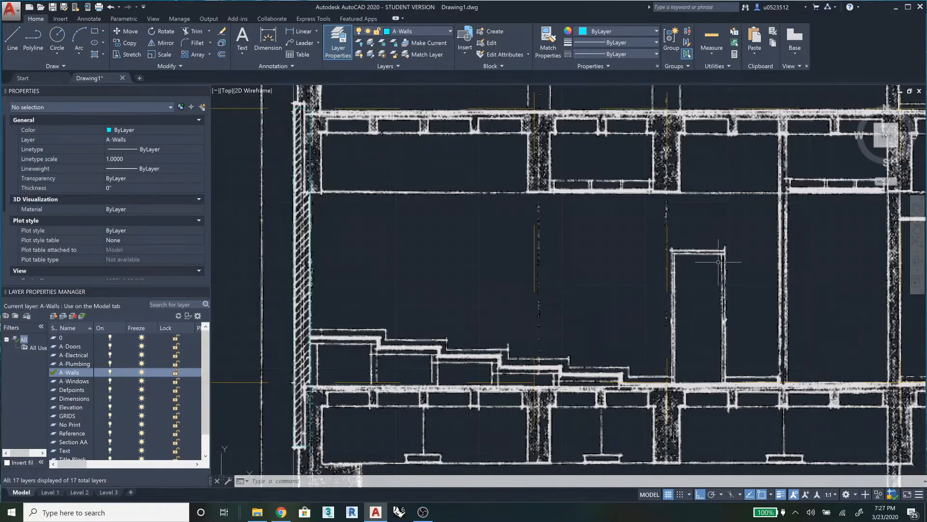
mouse_move(666, 290)
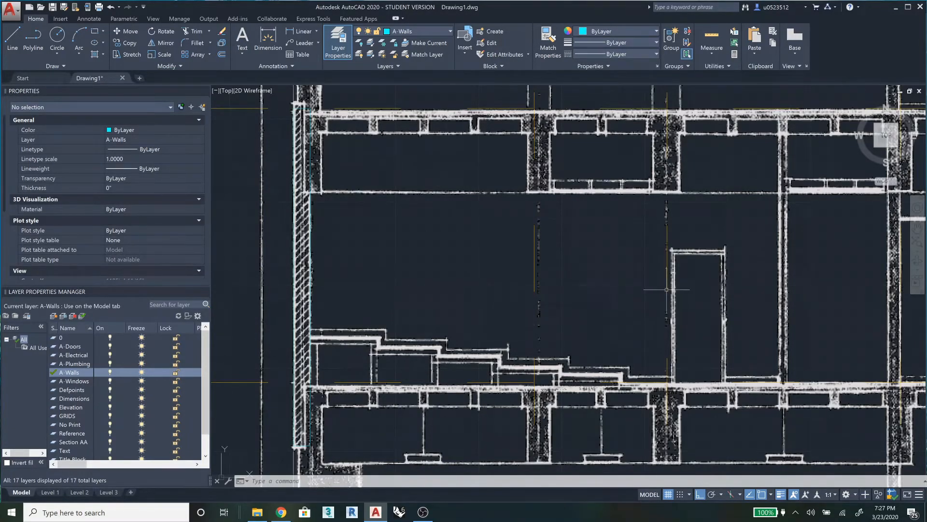
left_click(448, 31)
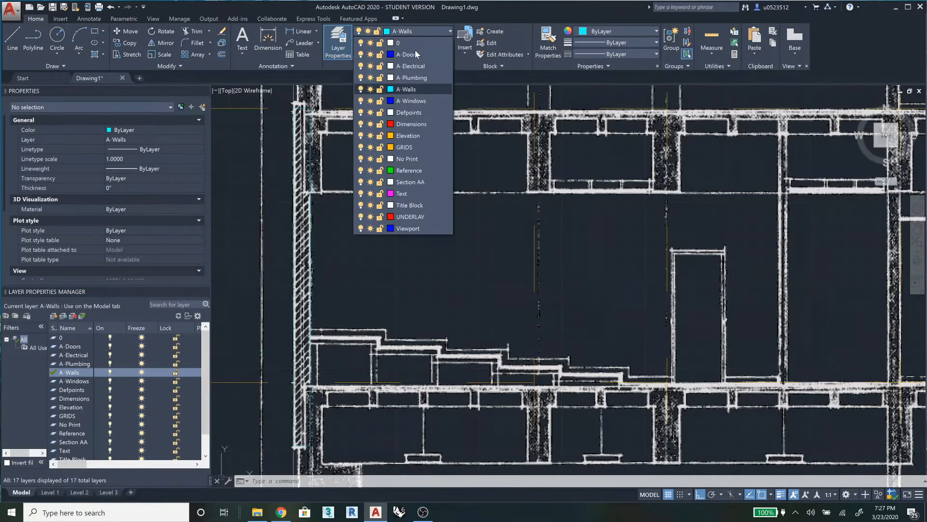
mouse_move(412, 101)
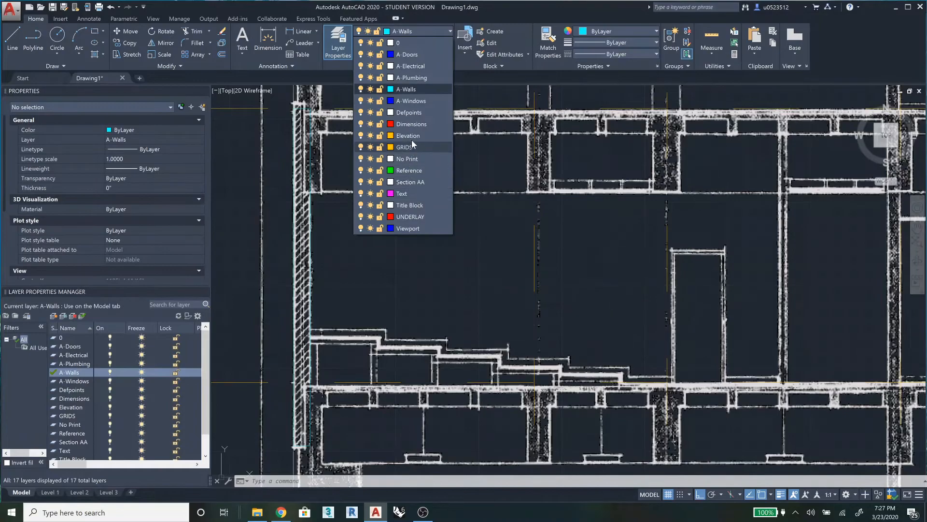
mouse_move(417, 167)
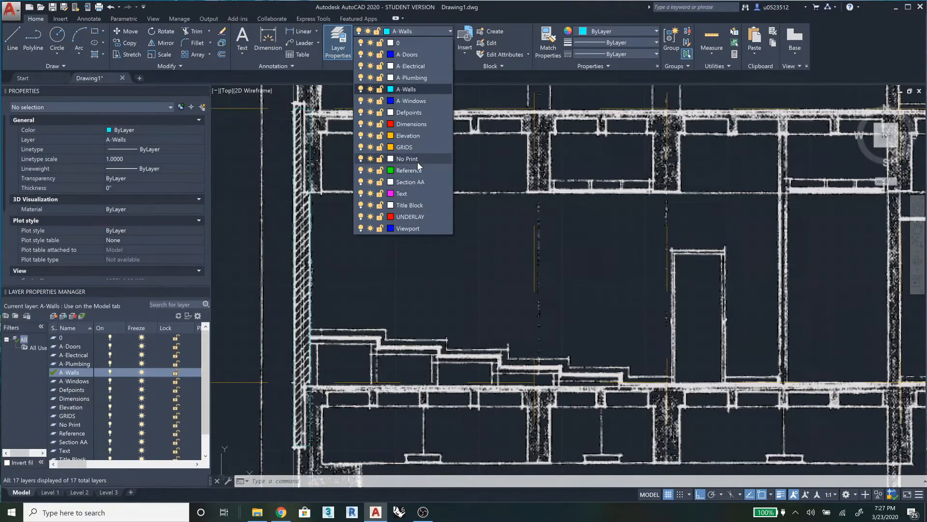
mouse_move(422, 164)
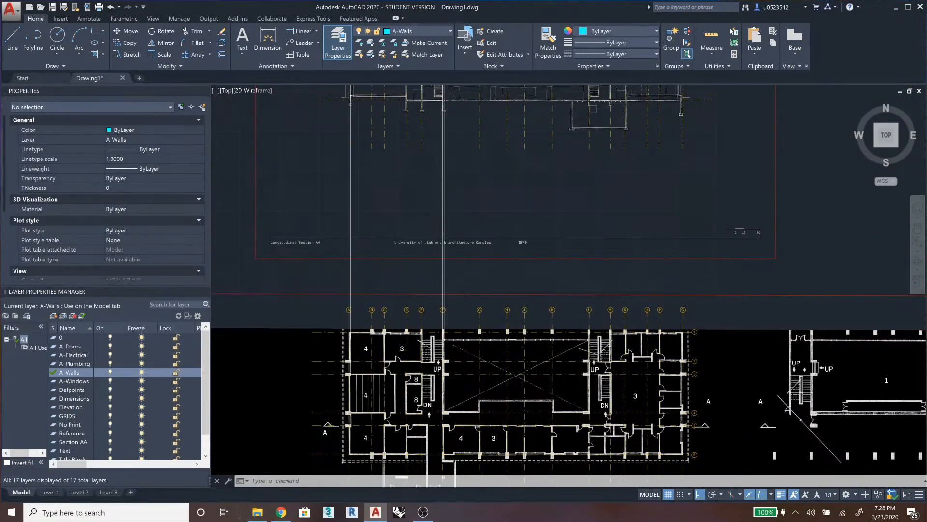
Create a new layout sheet Layout1 from the + beside the layout tabs.
scroll("down", 3)
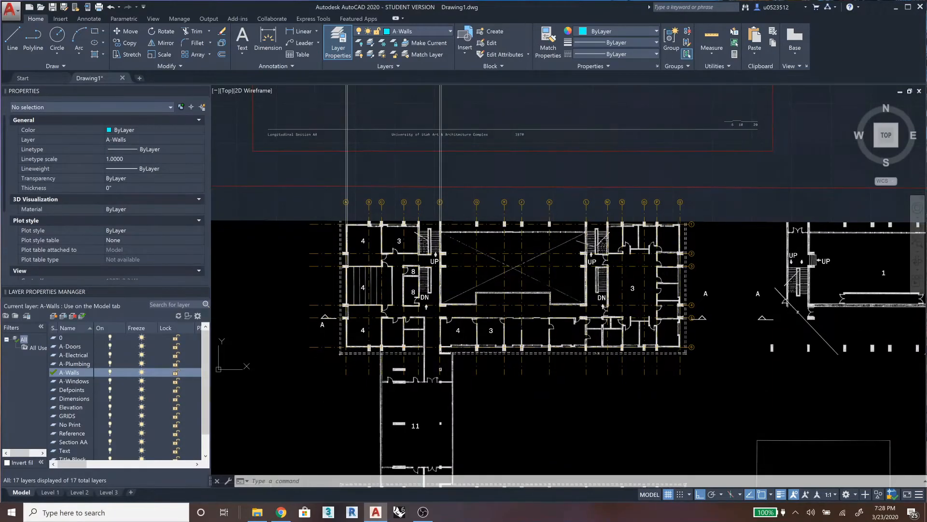
mouse_move(512, 402)
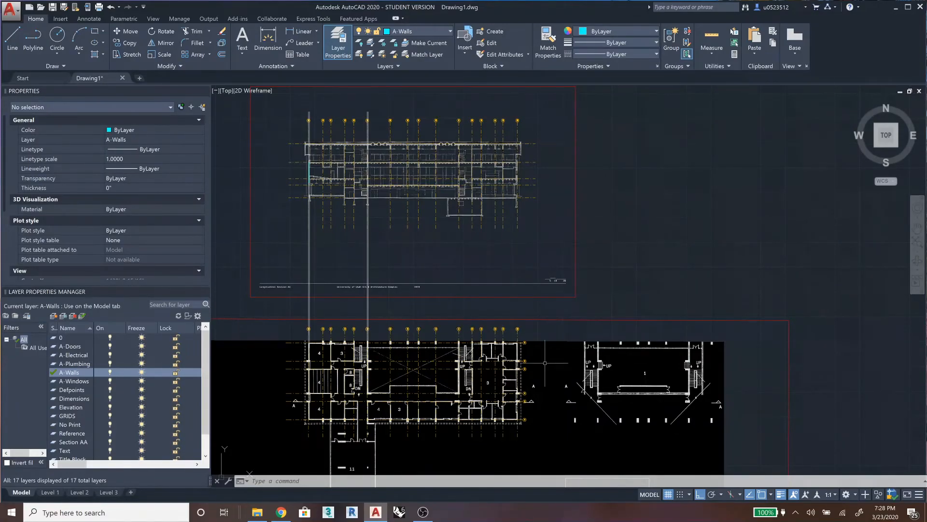
mouse_move(755, 410)
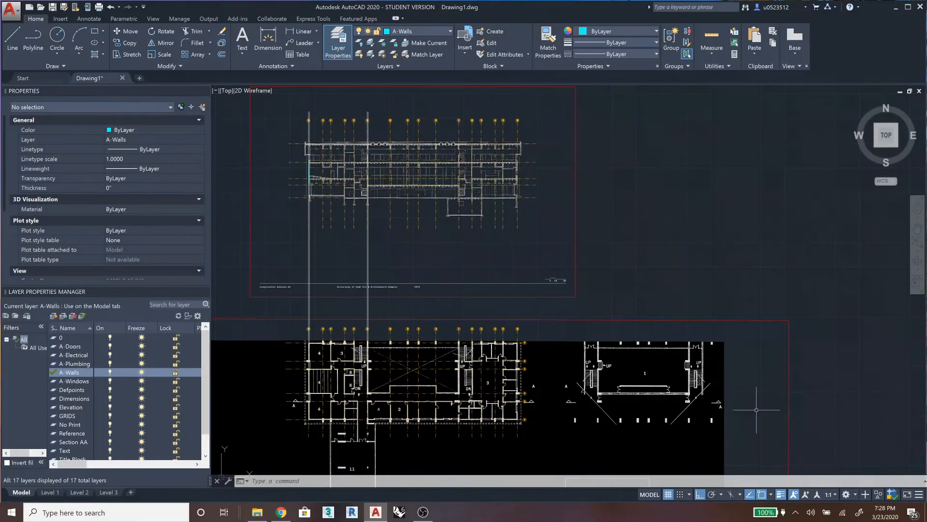
mouse_move(818, 331)
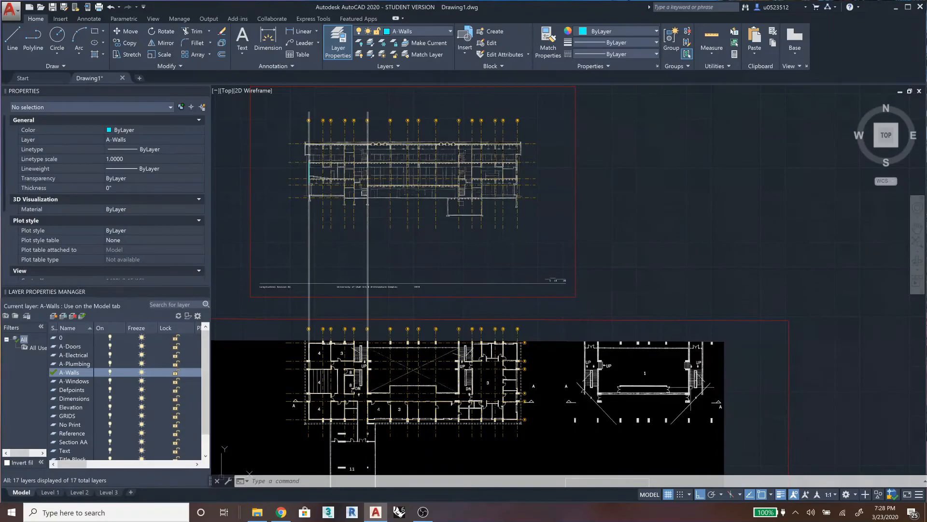
left_click(154, 494)
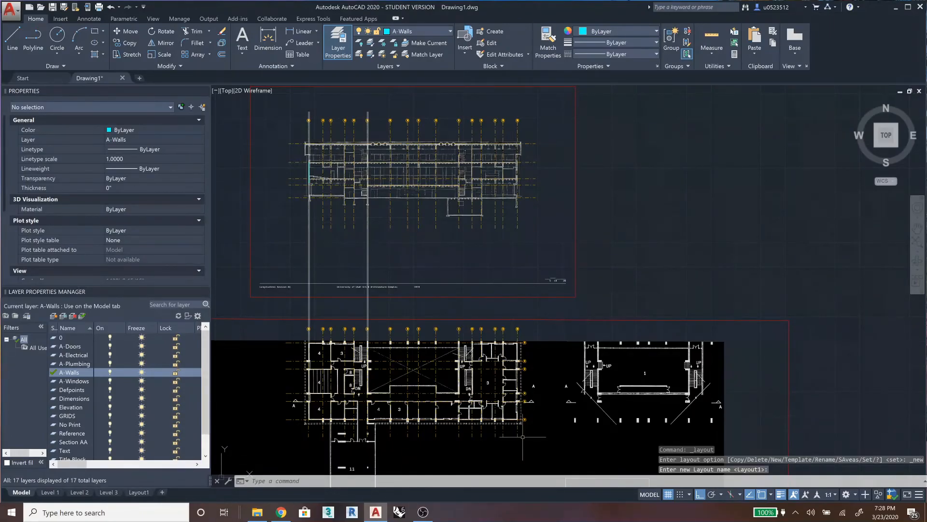
mouse_move(139, 491)
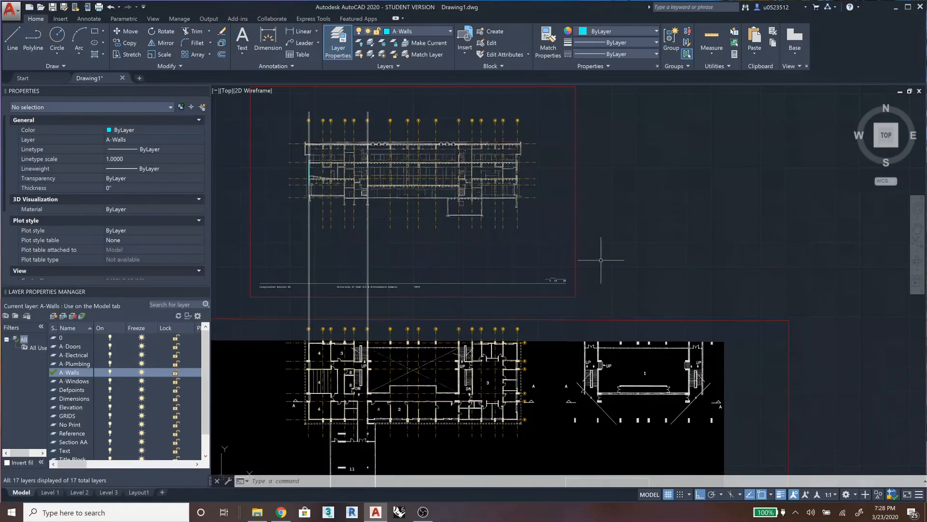
mouse_move(610, 261)
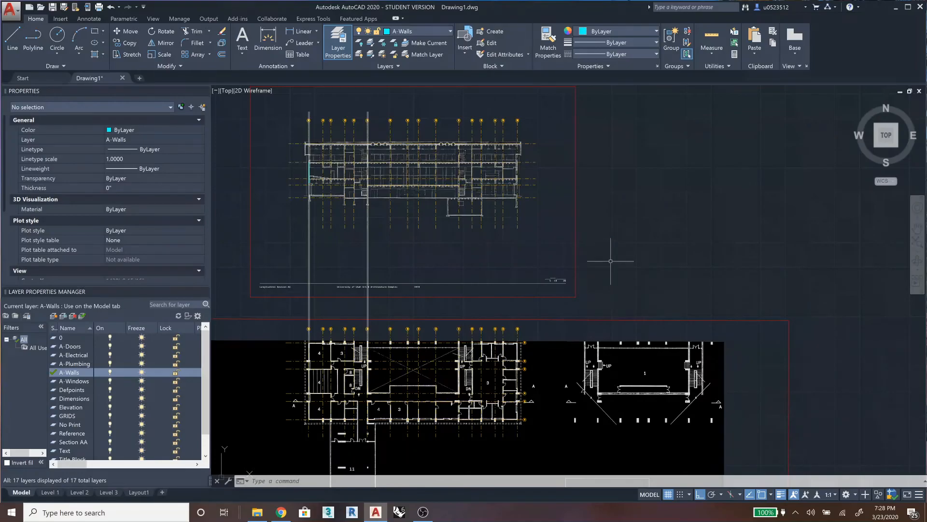